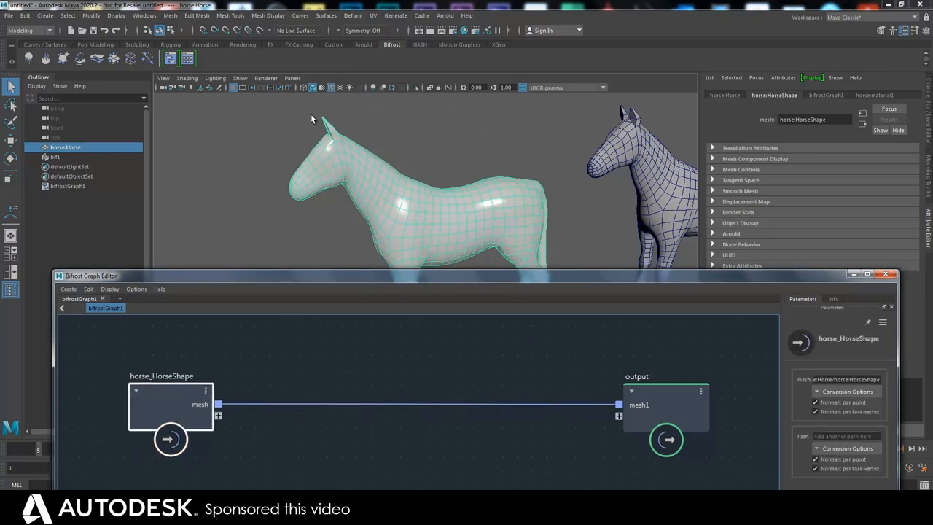
mouse_move(372, 146)
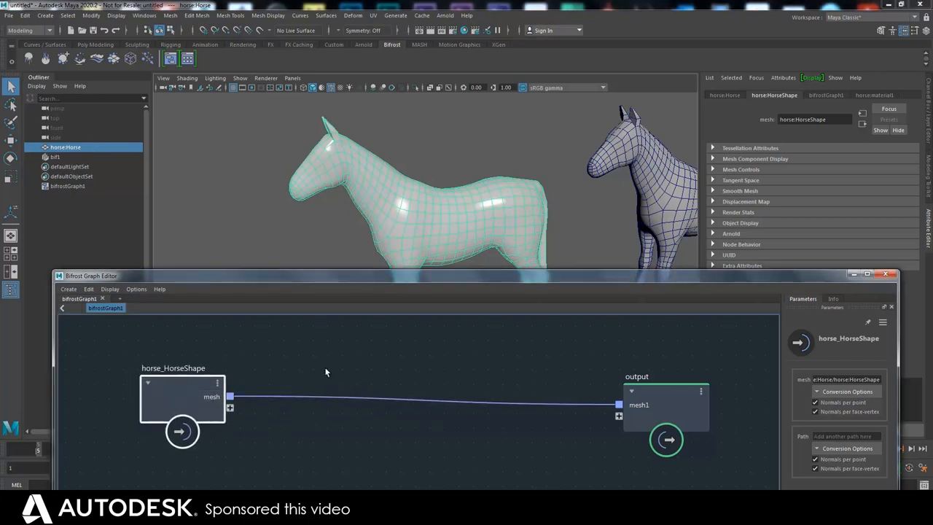
Show the horse mesh in vertex mode and open the Bifrost Tab node search.
click(652, 389)
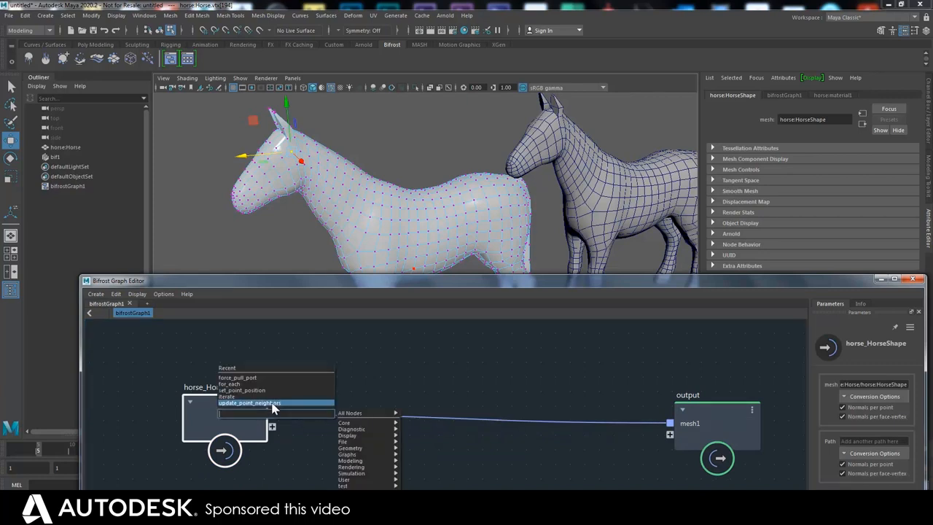
Add update_point_neighbors between horse_HorseShape mesh and output mesh1.
click(253, 402)
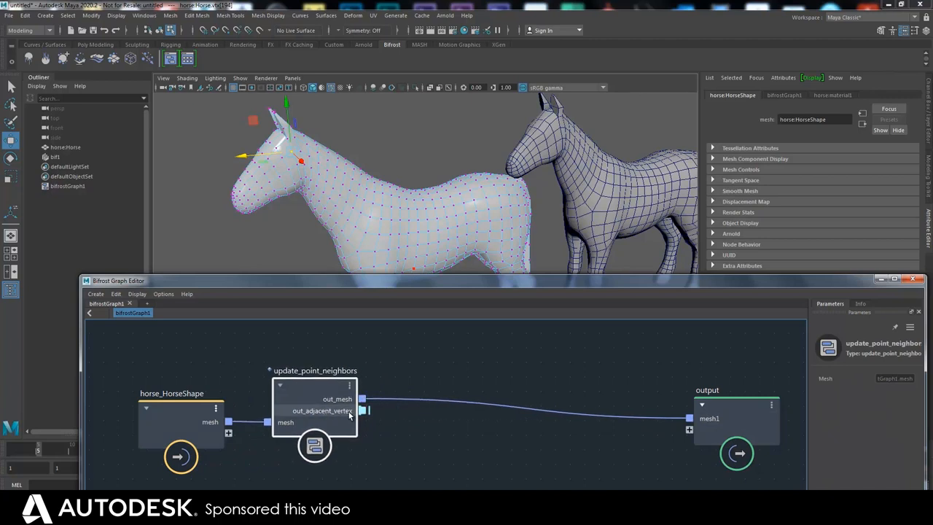
mouse_move(364, 410)
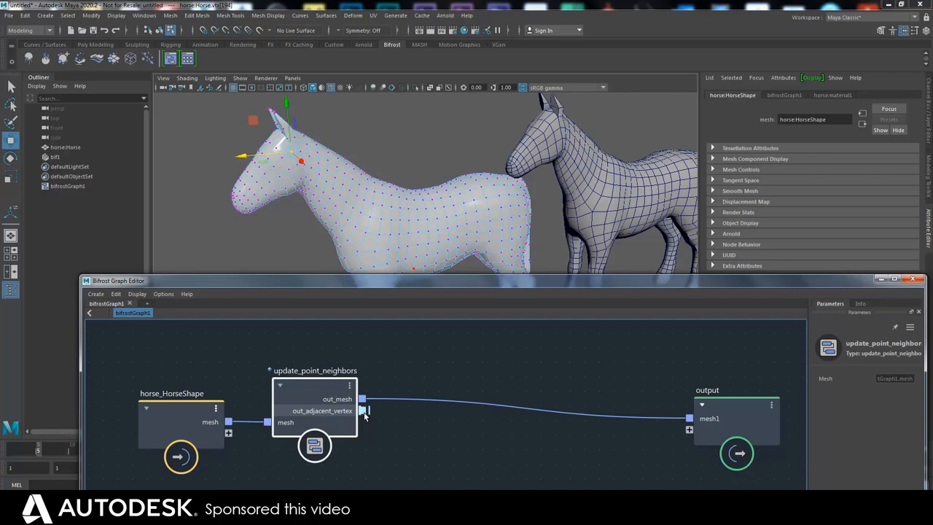
mouse_move(370, 402)
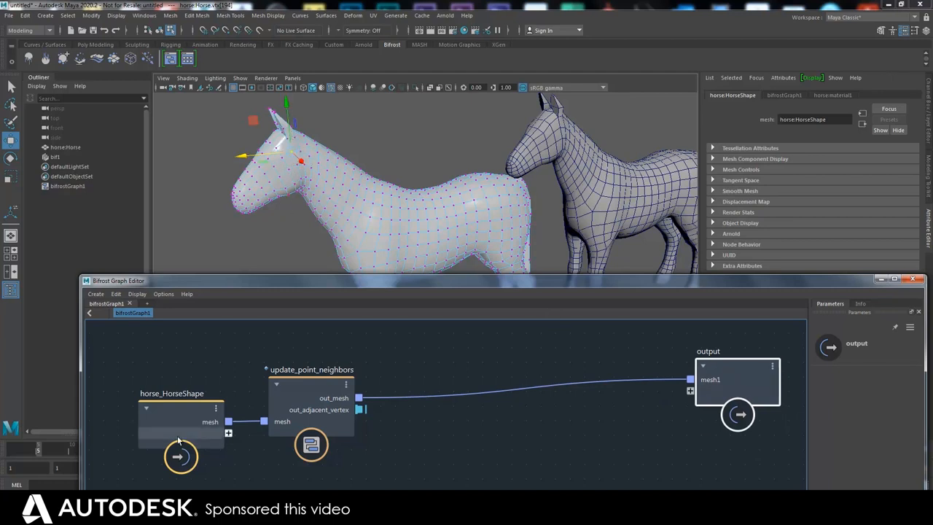
click(311, 369)
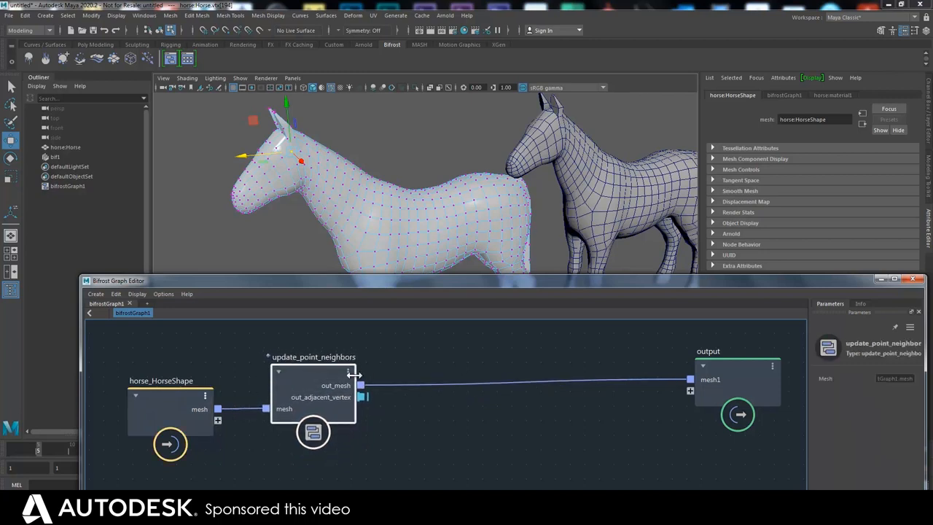
mouse_move(312, 324)
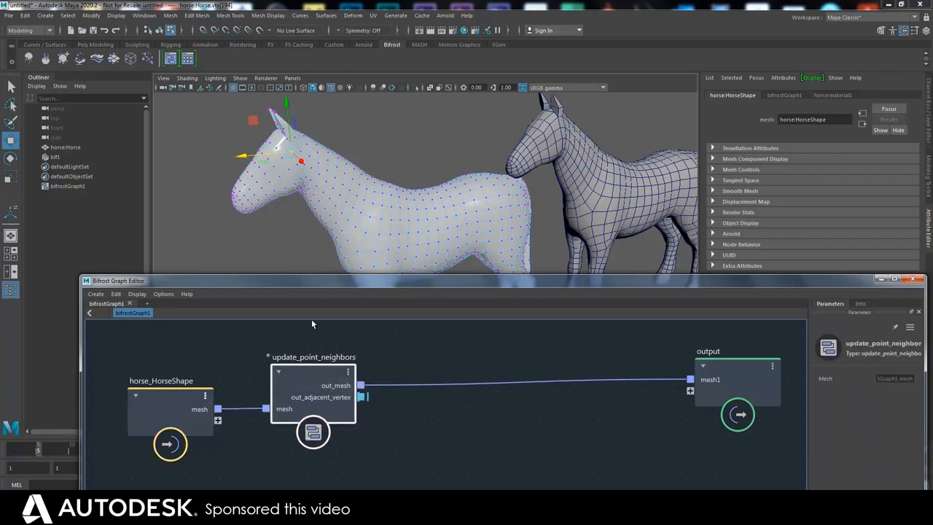
mouse_move(235, 256)
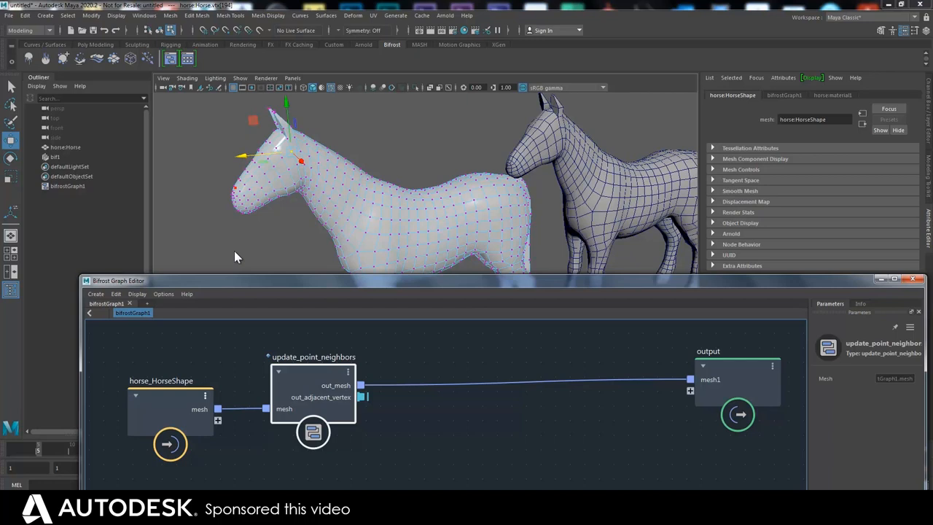
mouse_move(290, 155)
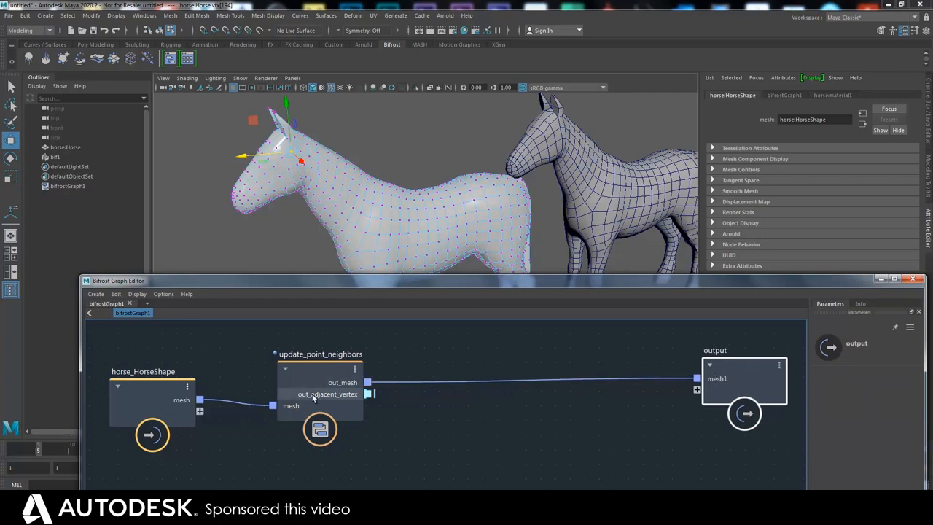
Add get_point_position below update_point_neighbors and remove max_iterations from its port group.
click(319, 353)
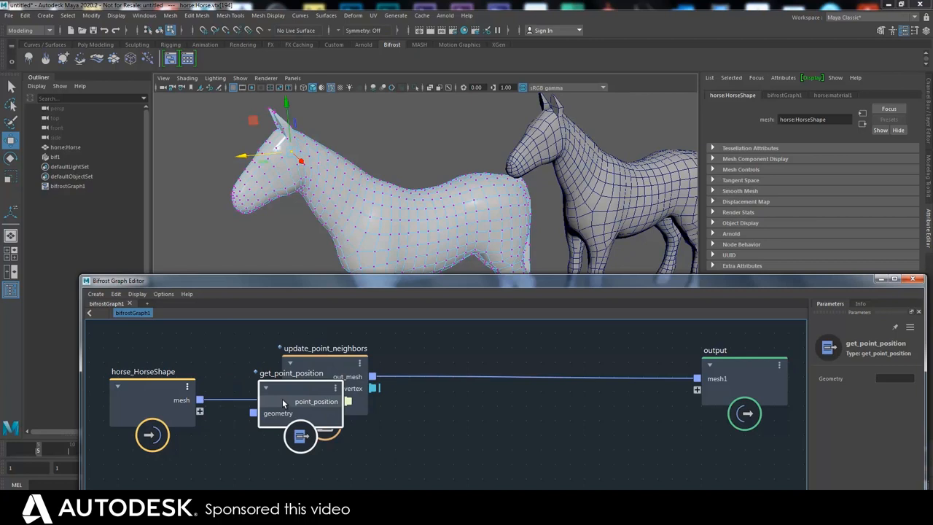
drag(300, 404, 313, 443)
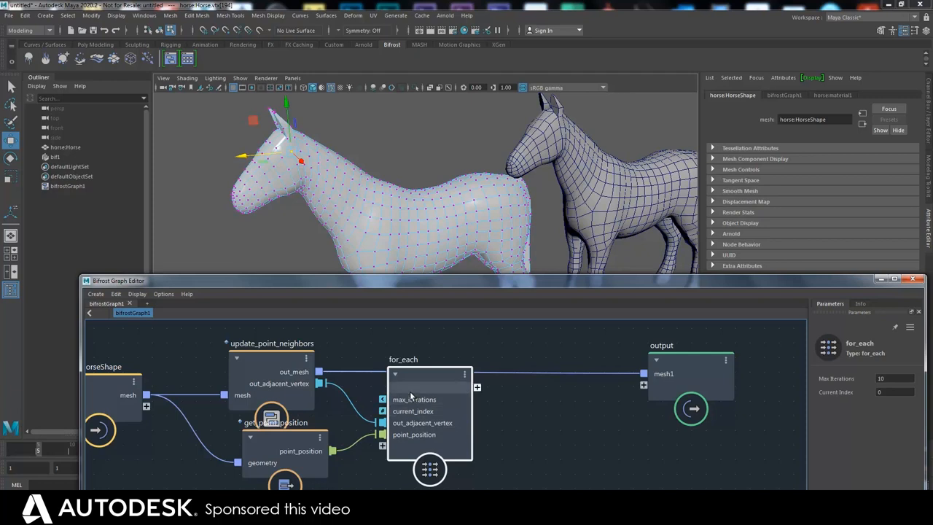
right_click(414, 399)
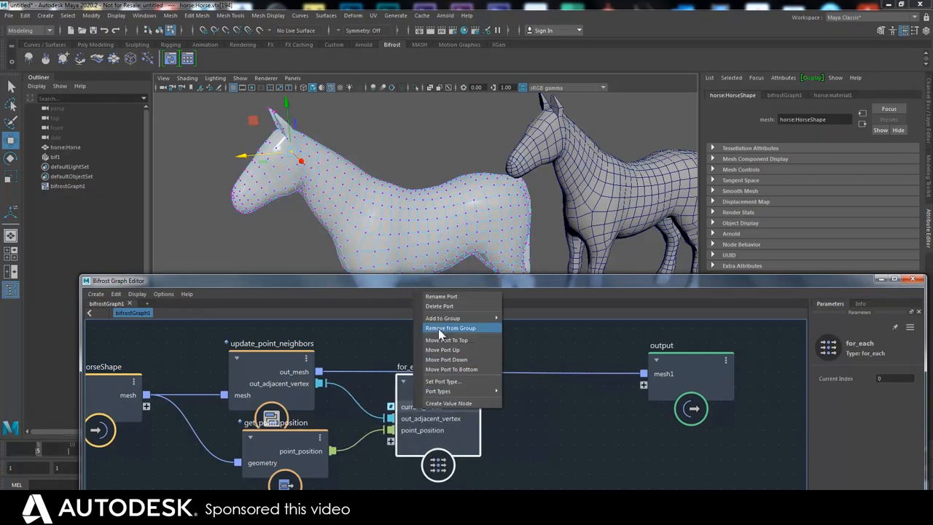
click(449, 328)
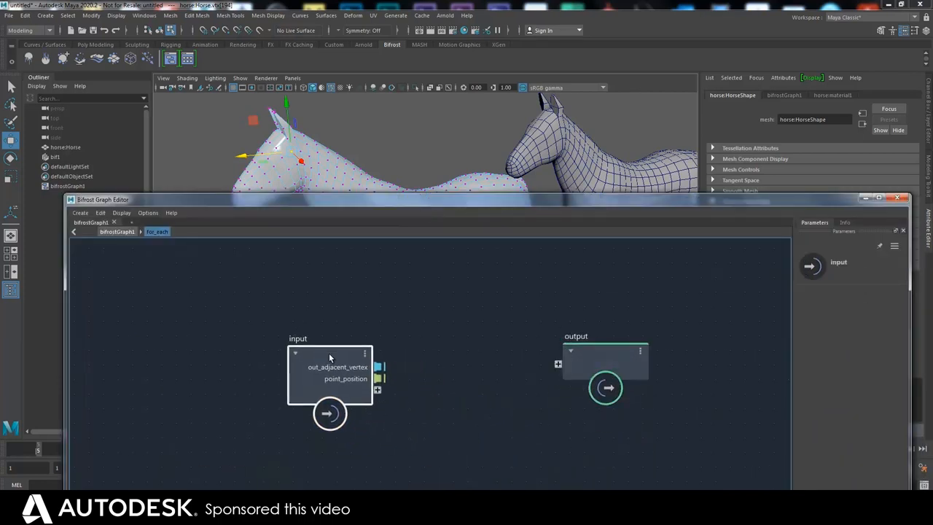
Set out_adjacent_vertex as the for_each iteration target and return inside the loop.
drag(330, 357, 255, 351)
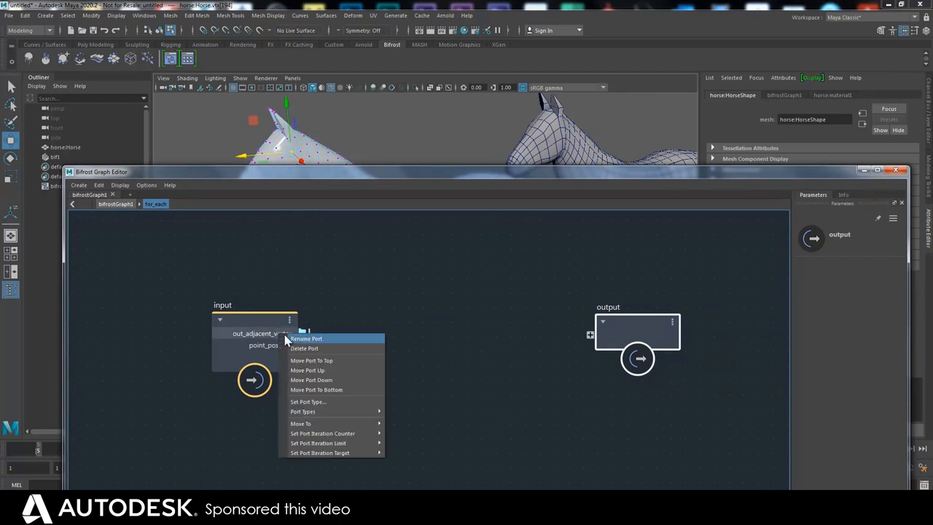
mouse_move(321, 443)
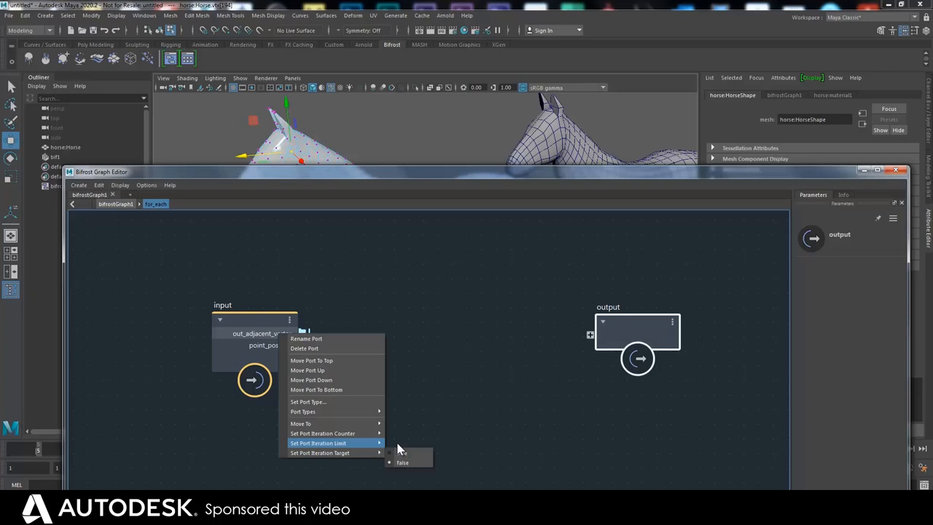
click(378, 431)
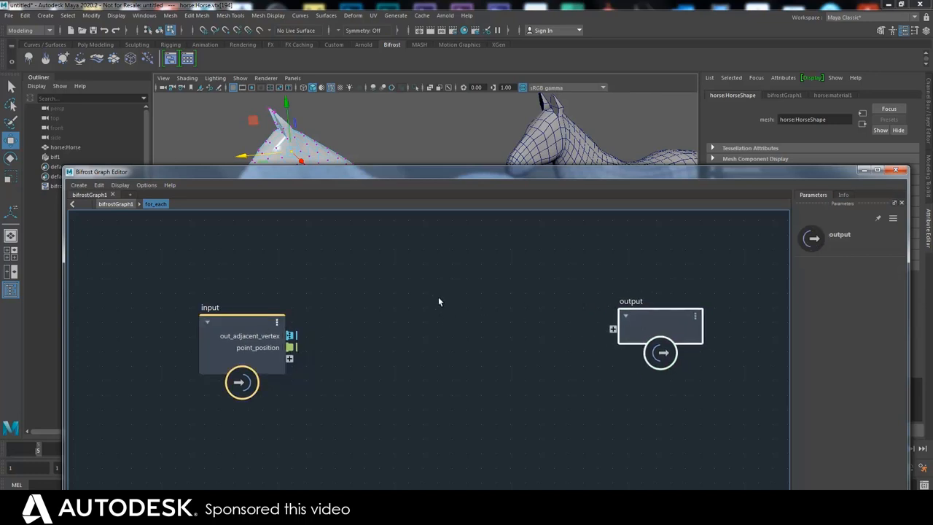
mouse_move(415, 311)
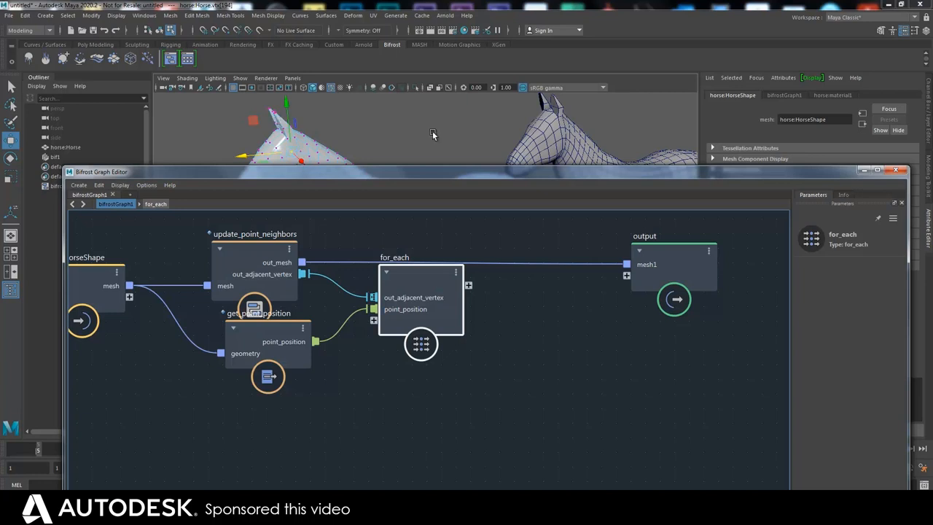
mouse_move(357, 132)
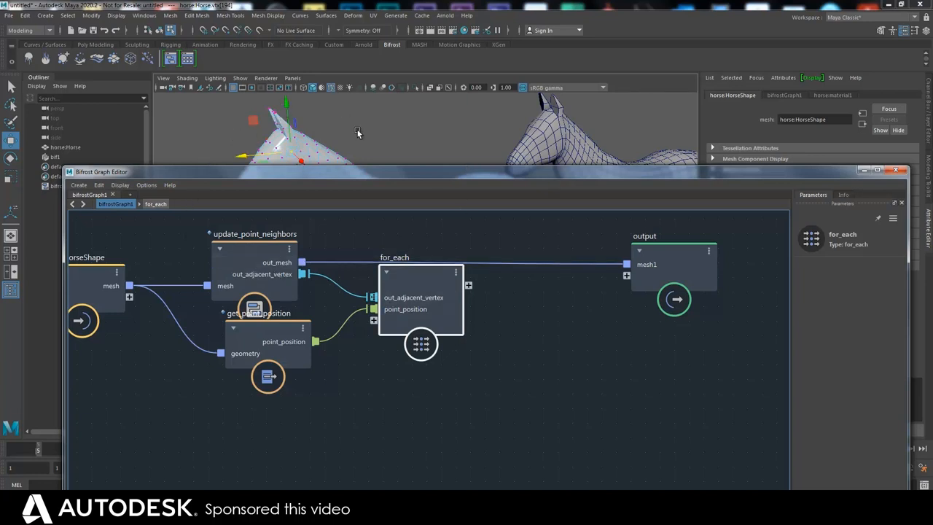
click(254, 263)
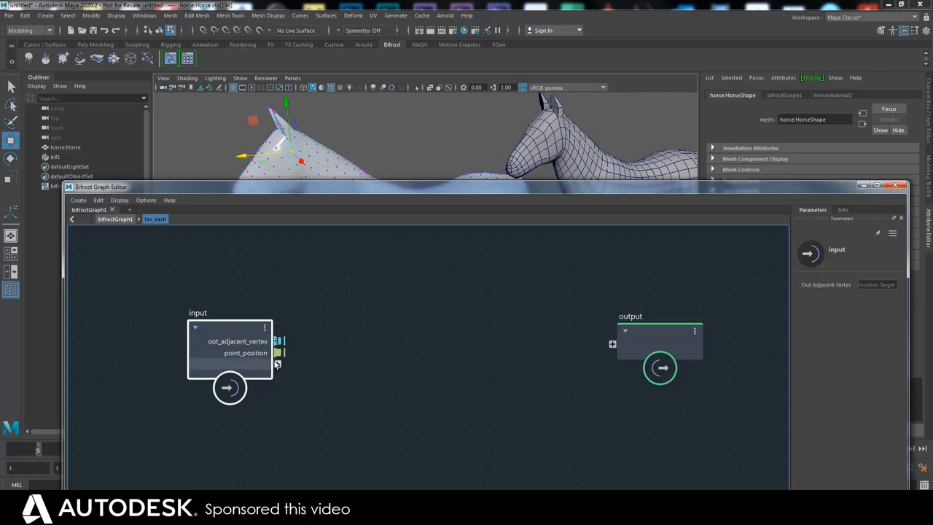
mouse_move(336, 338)
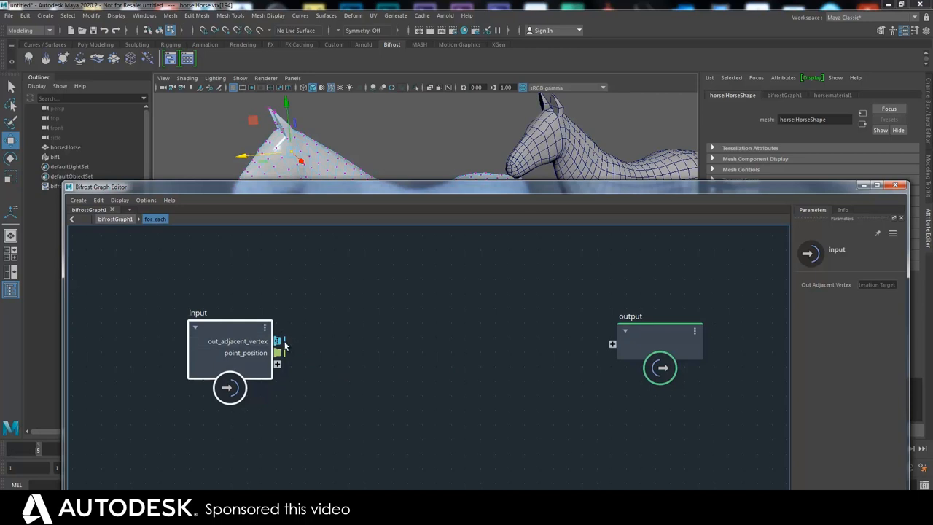
mouse_move(301, 290)
text(get)
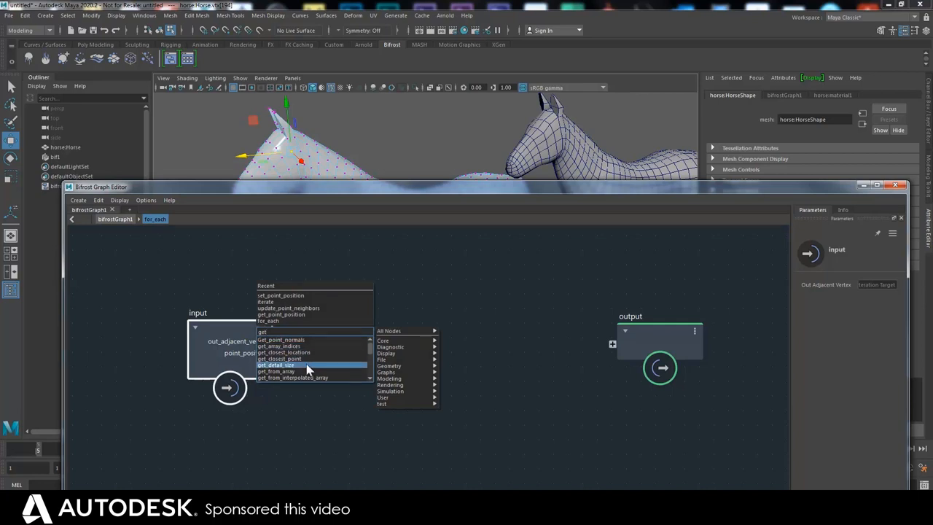
Add get_from_array fed by point_position as array and out_adjacent_vertex as index.
click(279, 371)
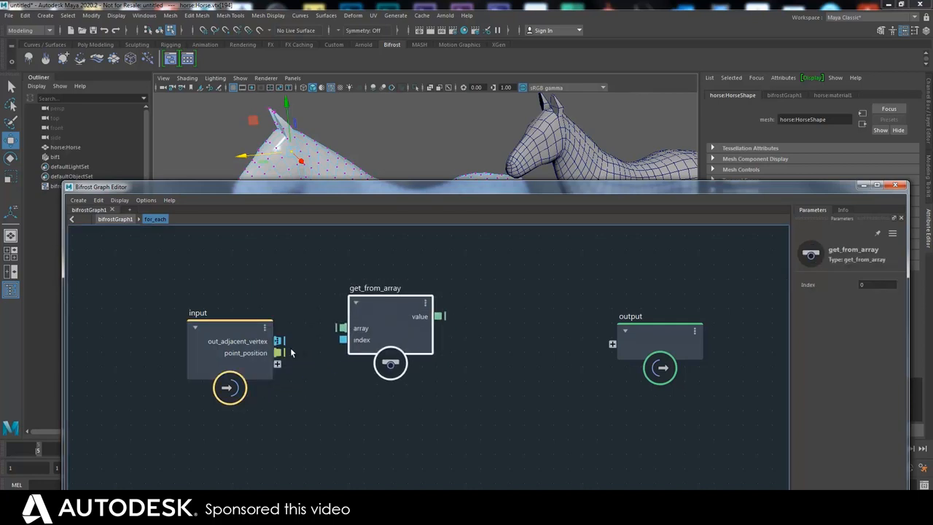
drag(278, 352, 339, 327)
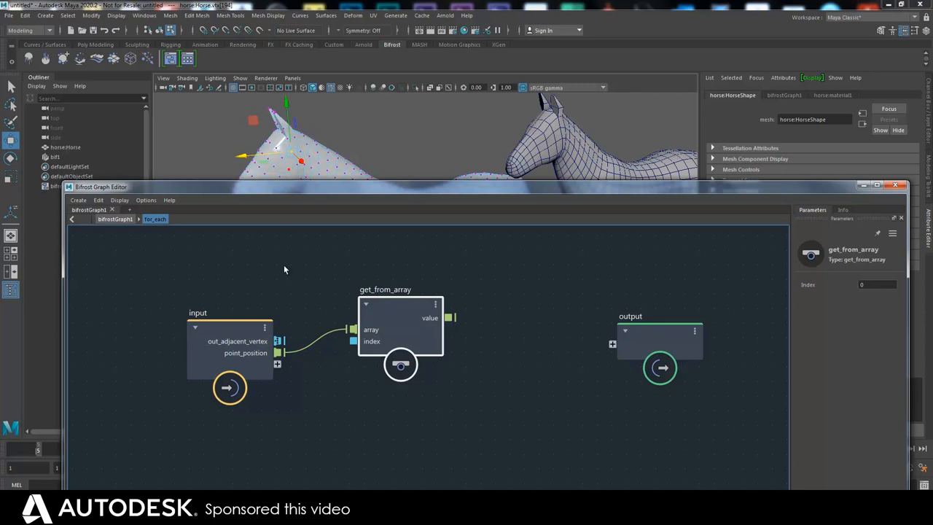
drag(279, 341, 351, 341)
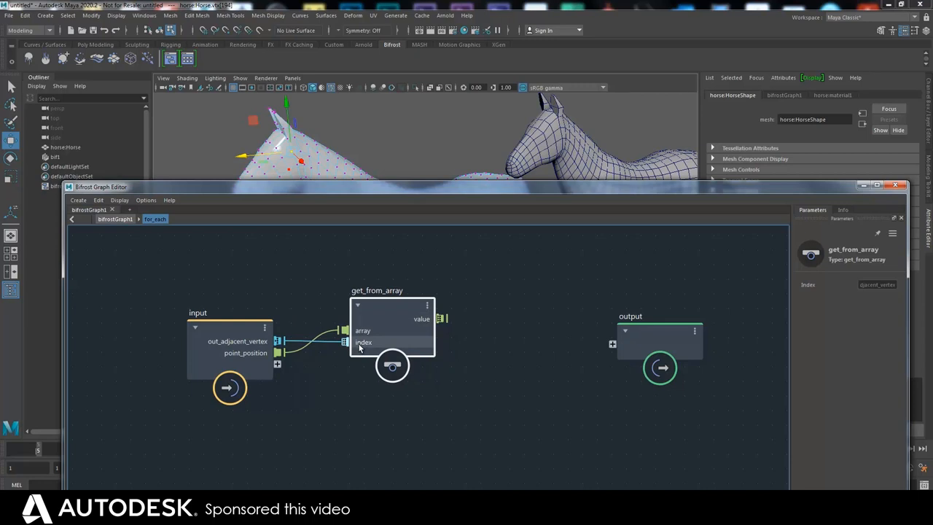
mouse_move(279, 363)
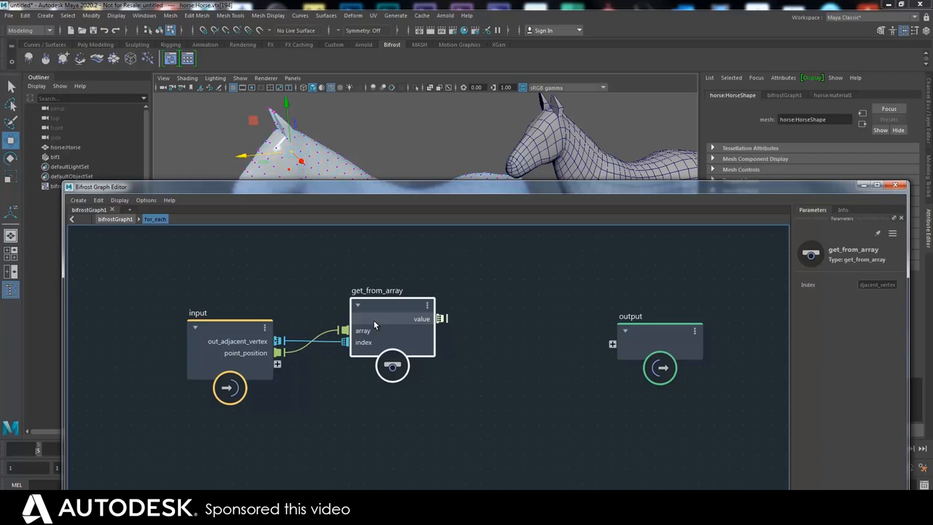
drag(392, 328, 371, 335)
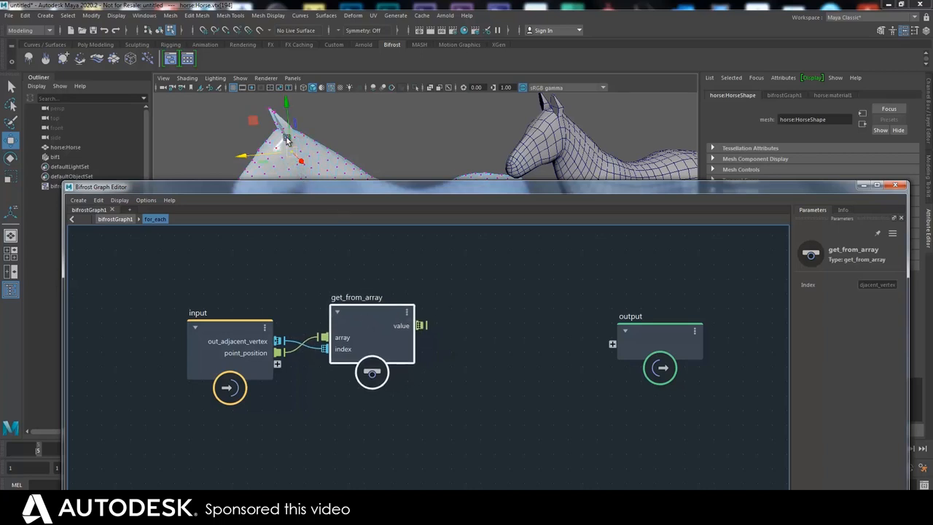
mouse_move(297, 156)
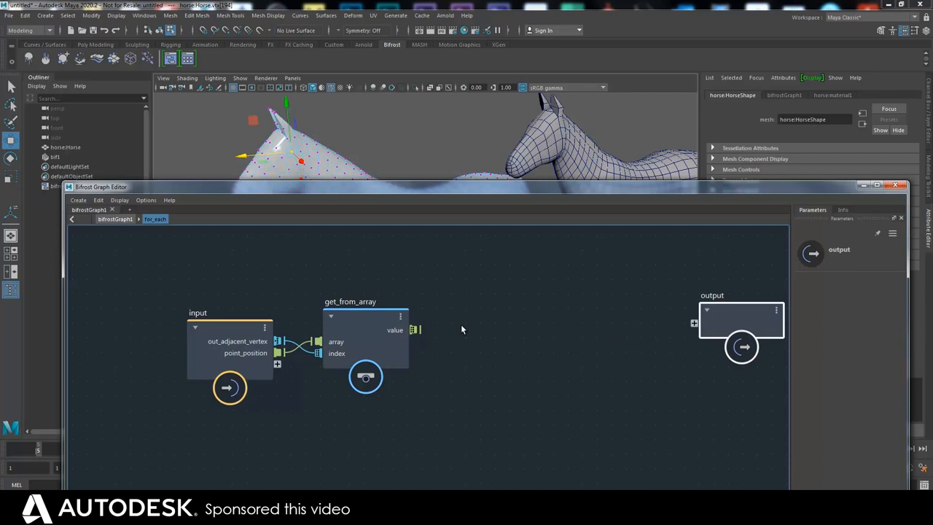
Add Array_Average from the array value via 'ave' search and step inside it.
drag(741, 320, 725, 323)
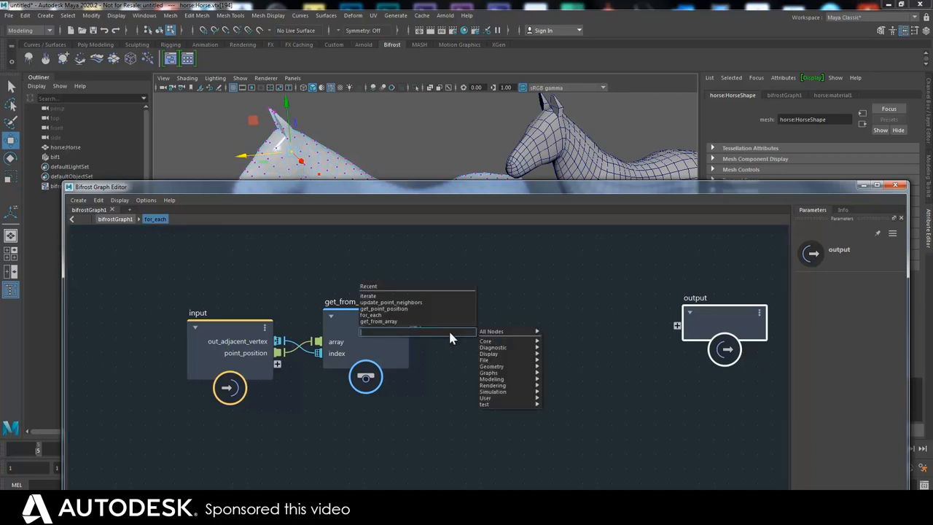
text(a)
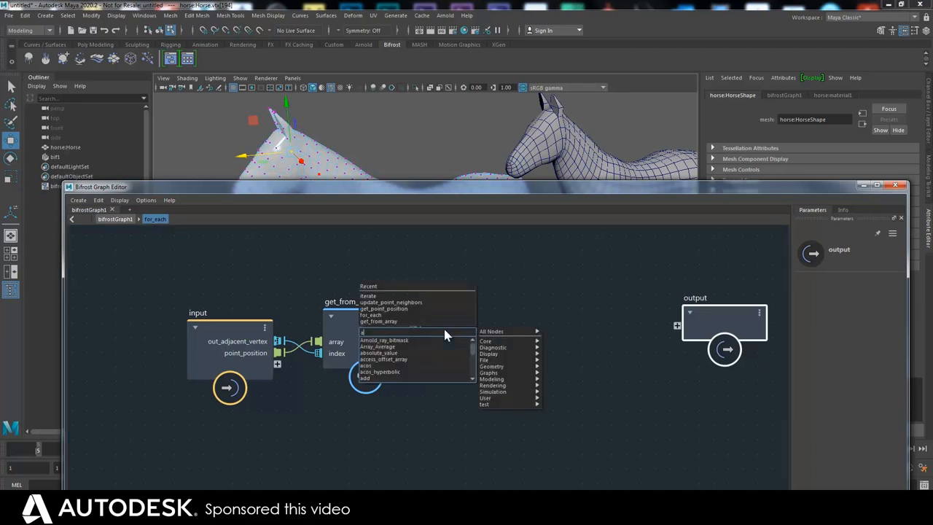
text(ve)
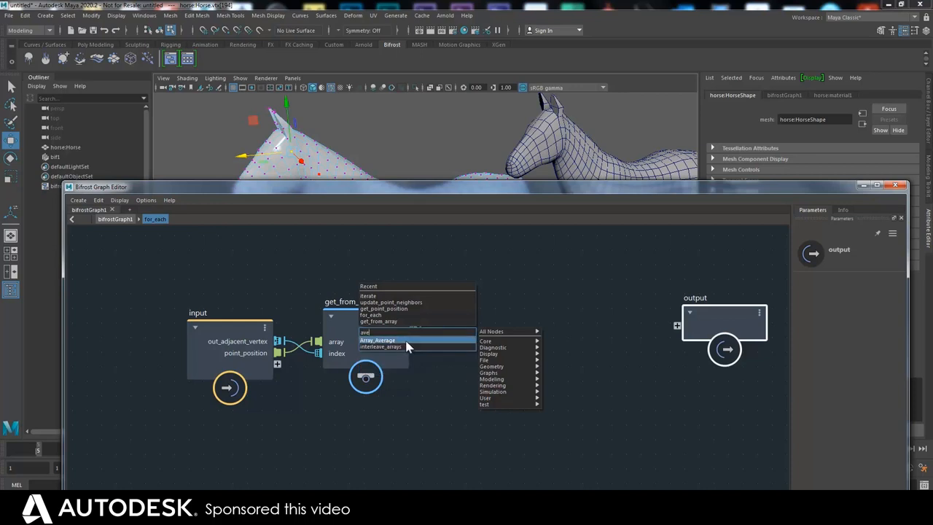
click(377, 340)
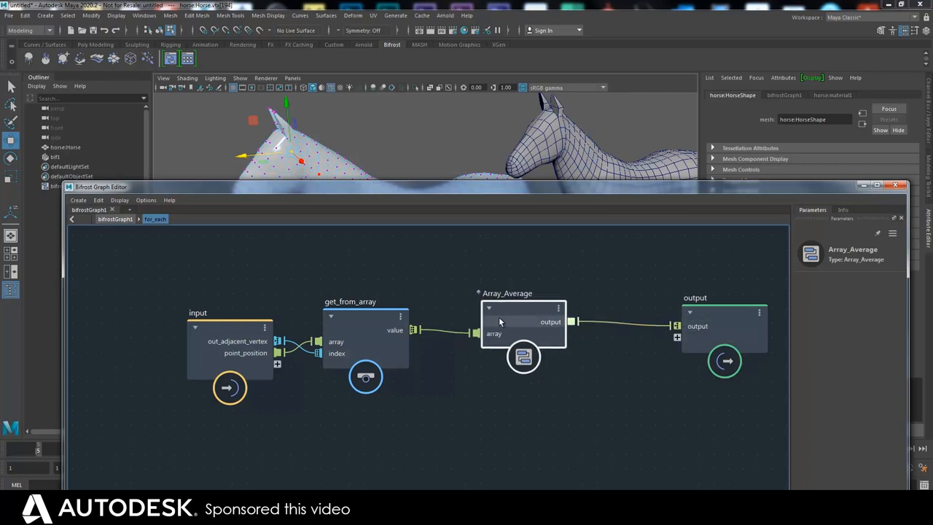
double_click(523, 322)
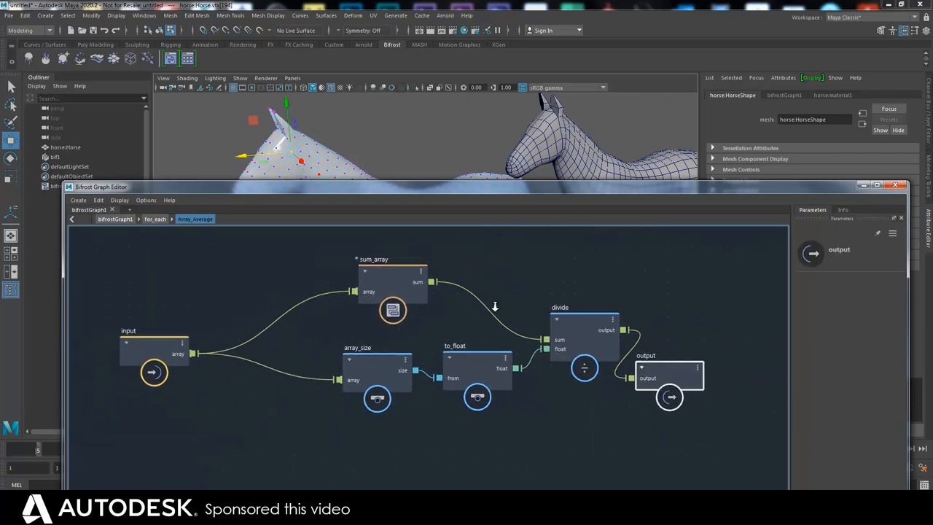
click(392, 281)
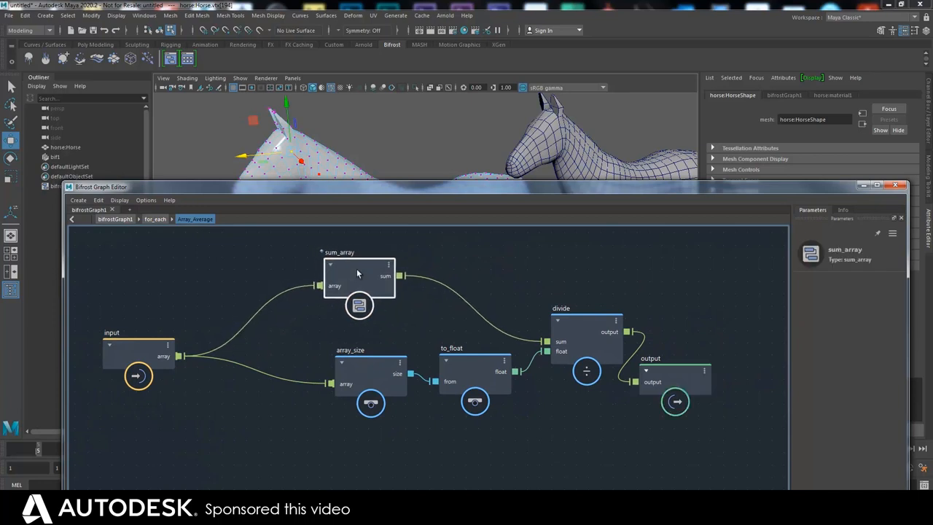
drag(357, 273, 350, 275)
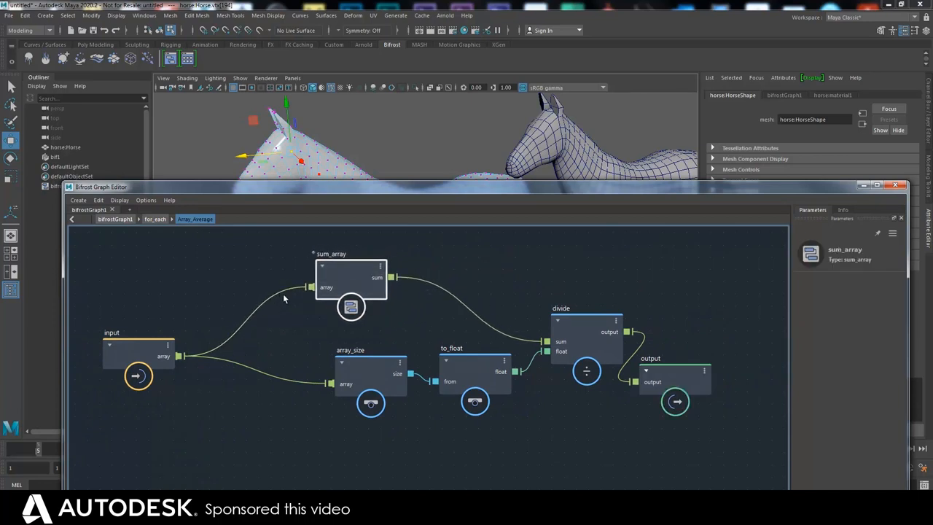
click(342, 375)
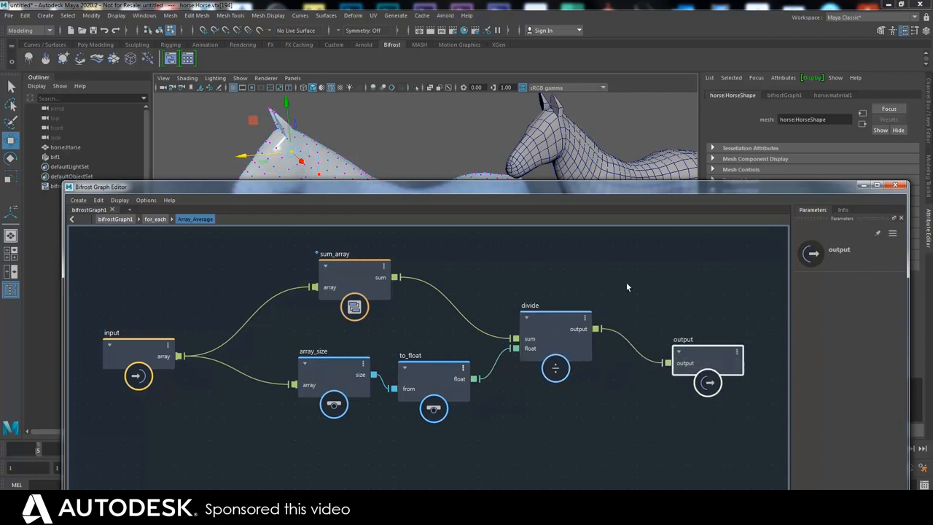
mouse_move(553, 323)
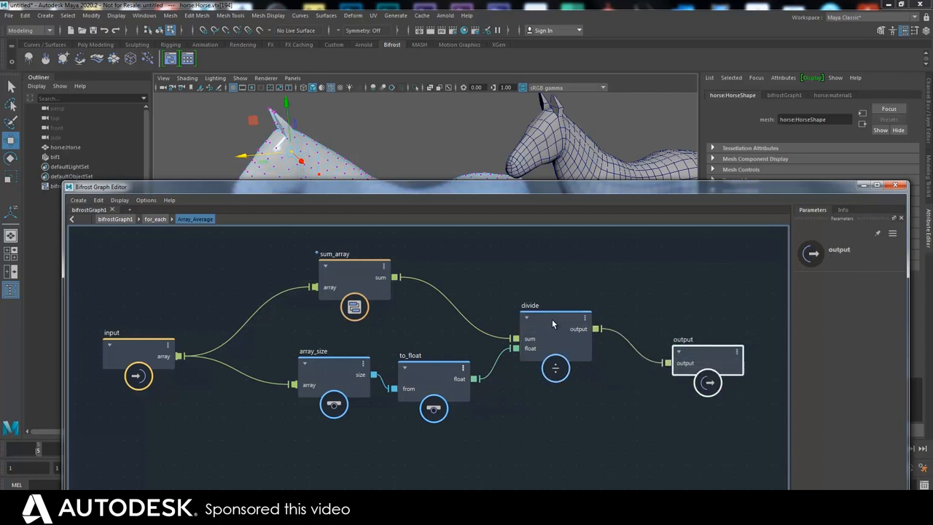
mouse_move(550, 323)
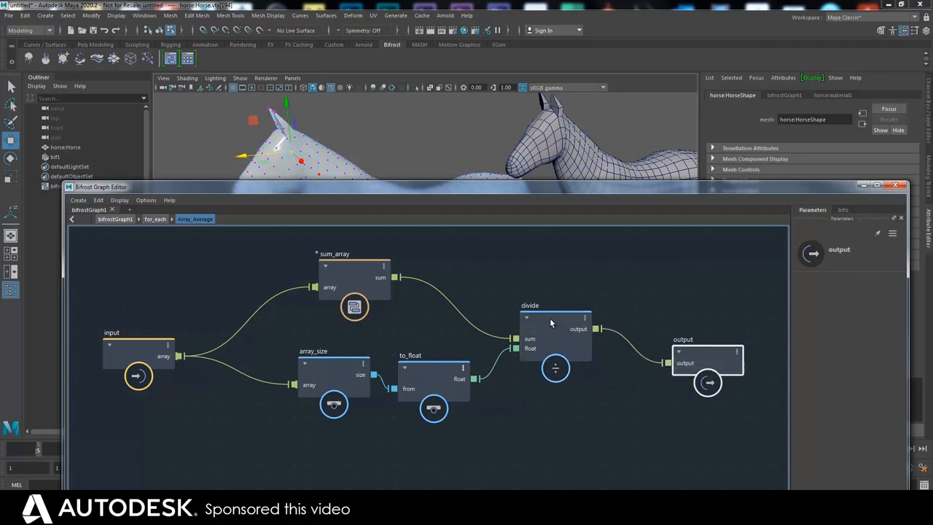
click(349, 275)
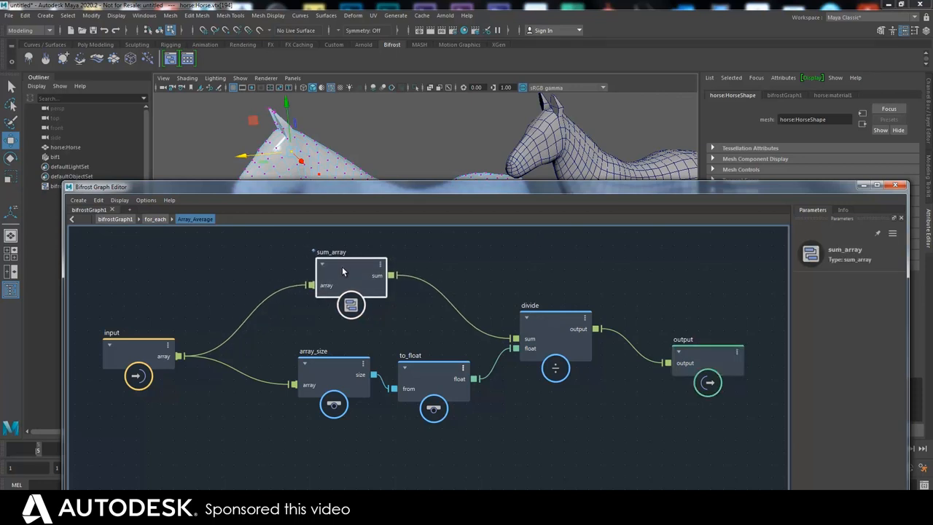
click(323, 372)
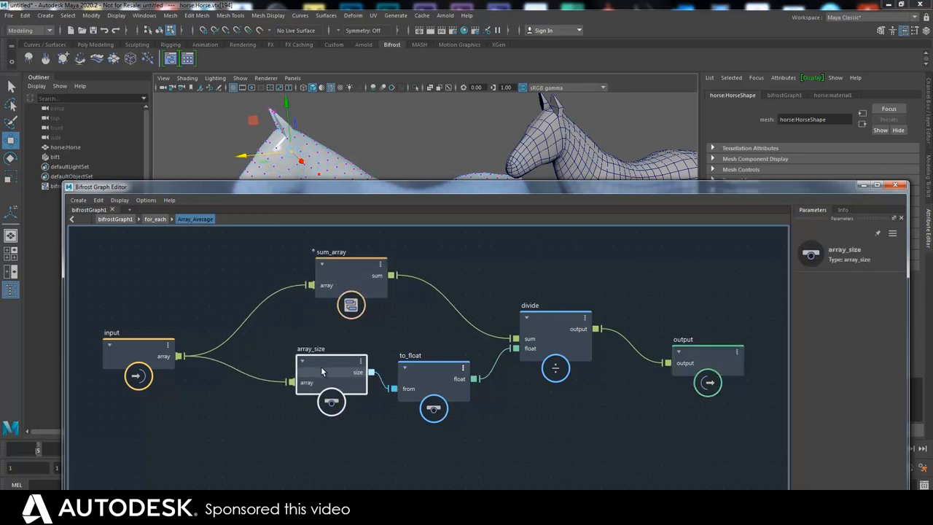
mouse_move(342, 270)
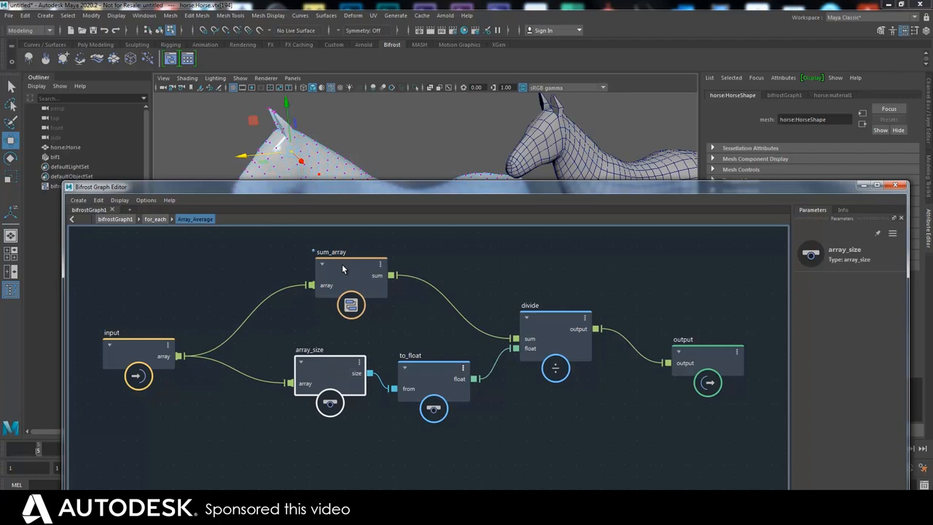
click(344, 263)
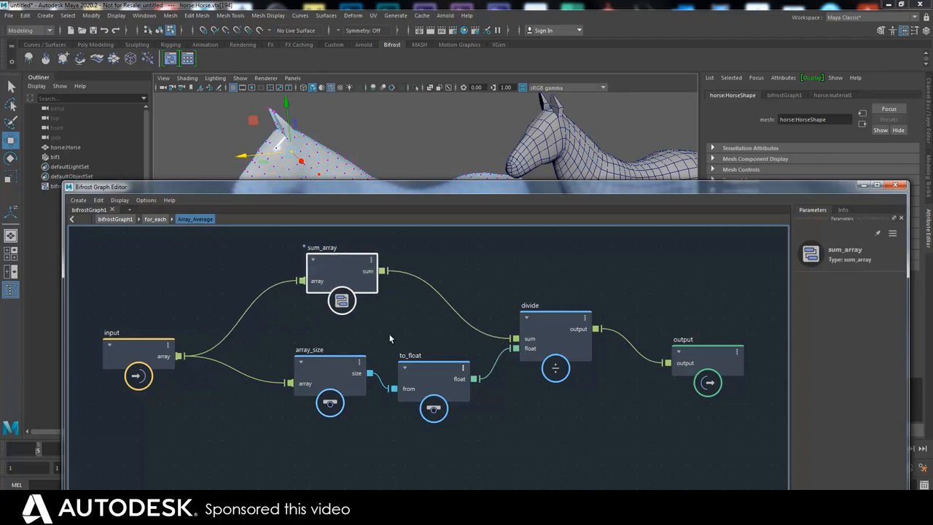
mouse_move(540, 317)
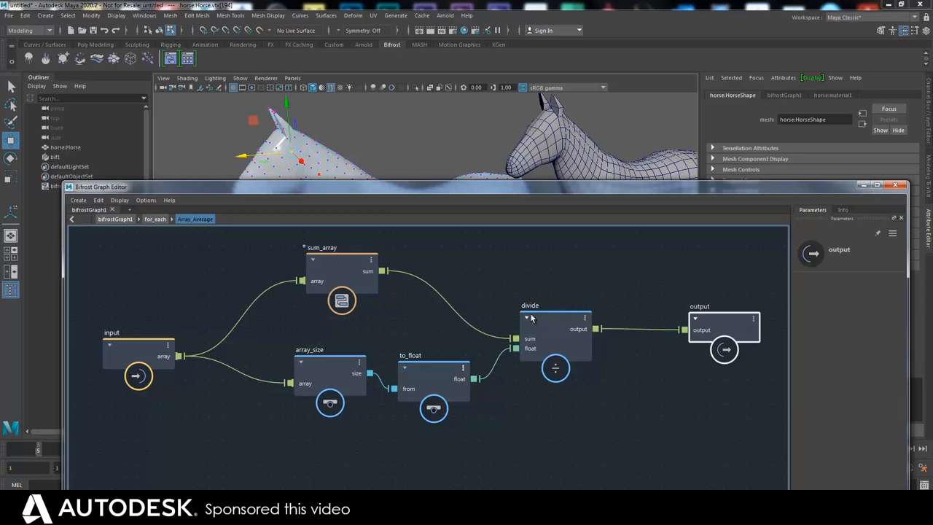
mouse_move(331, 267)
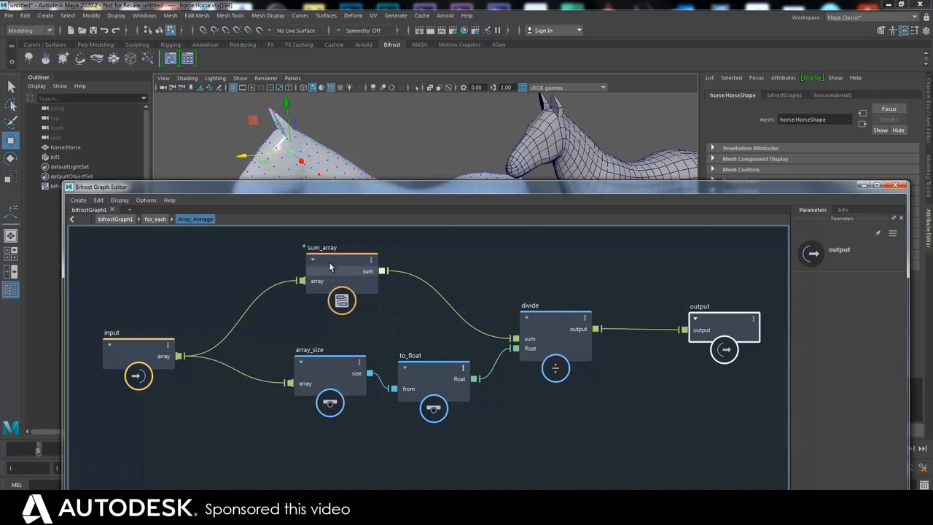
click(307, 352)
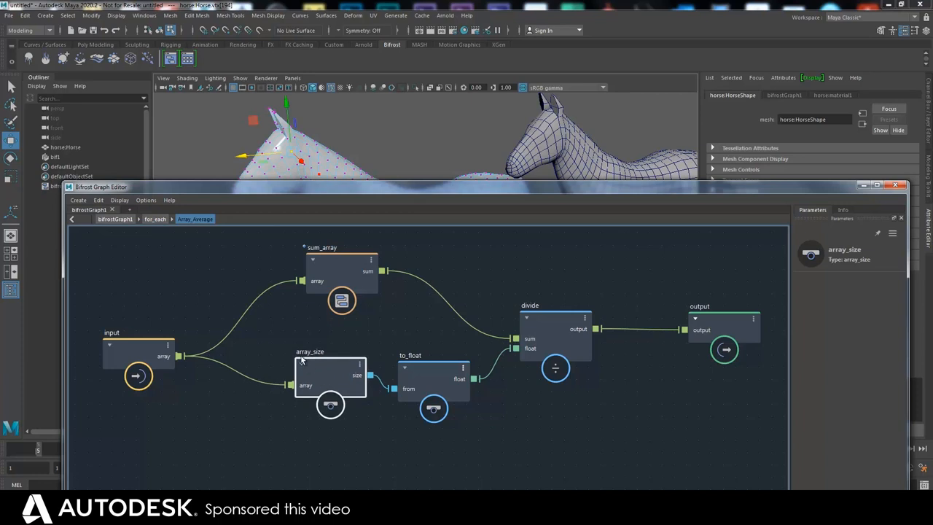
mouse_move(305, 373)
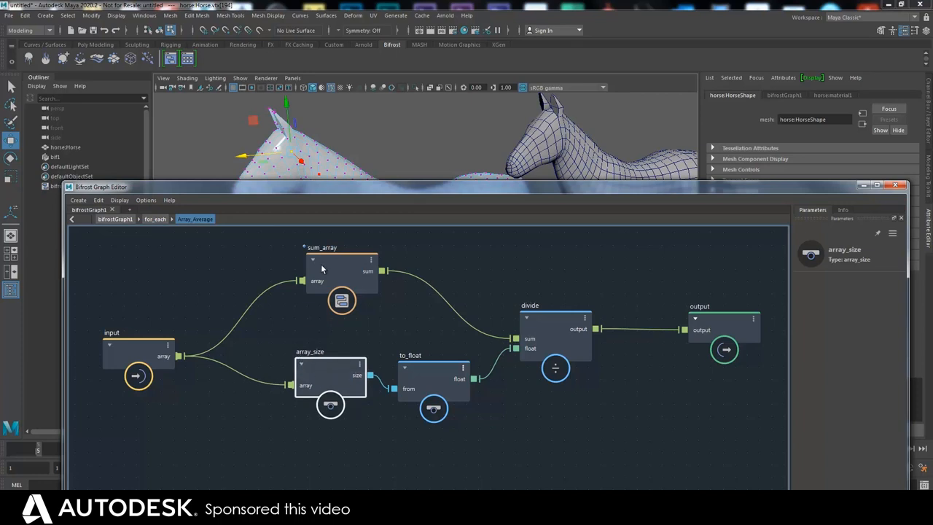
click(321, 259)
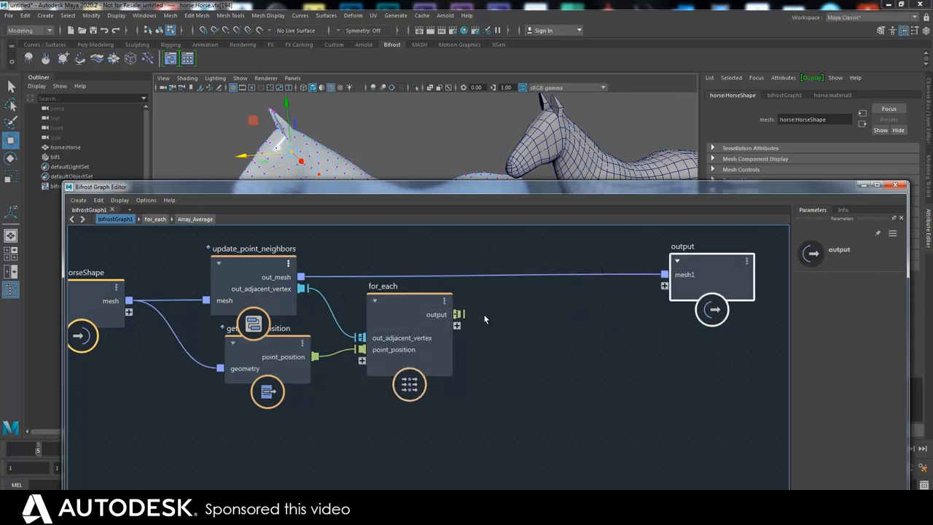
mouse_move(482, 328)
text(setpo)
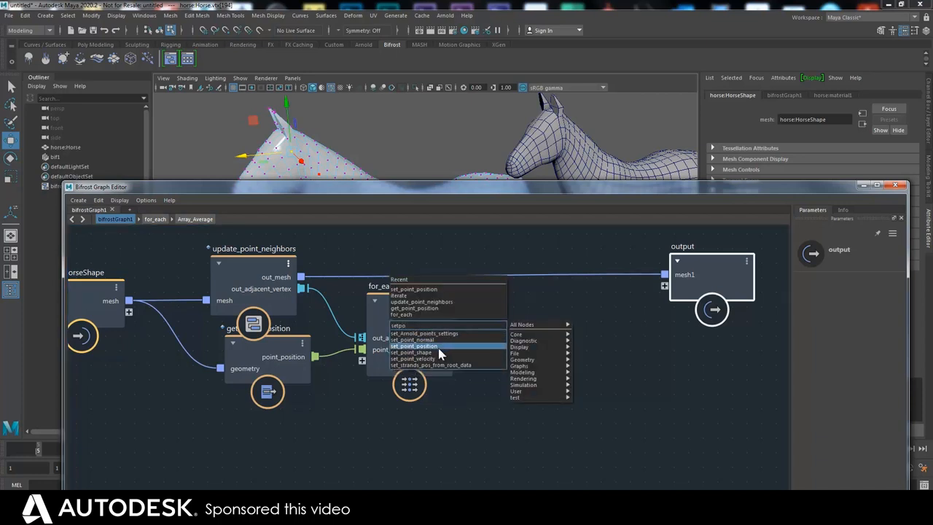
Add set_point_position taking out_mesh and for_each positions, feeding output mesh1.
click(412, 345)
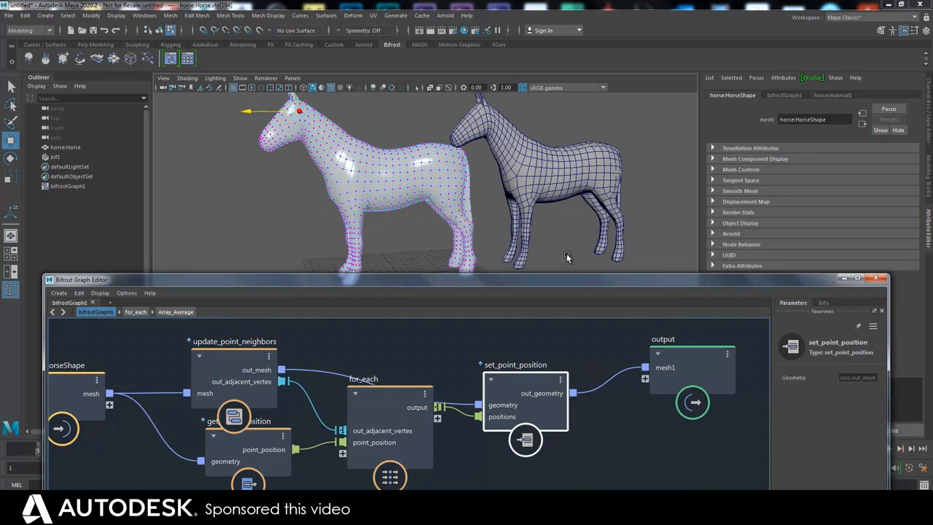
mouse_move(515, 294)
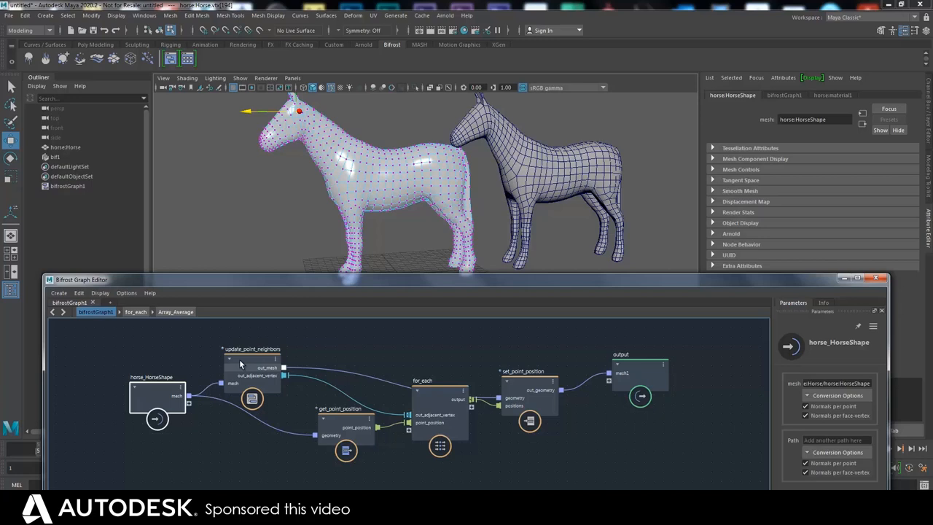
Add an iterate node via an 'iter' search and place it above for_each.
click(242, 360)
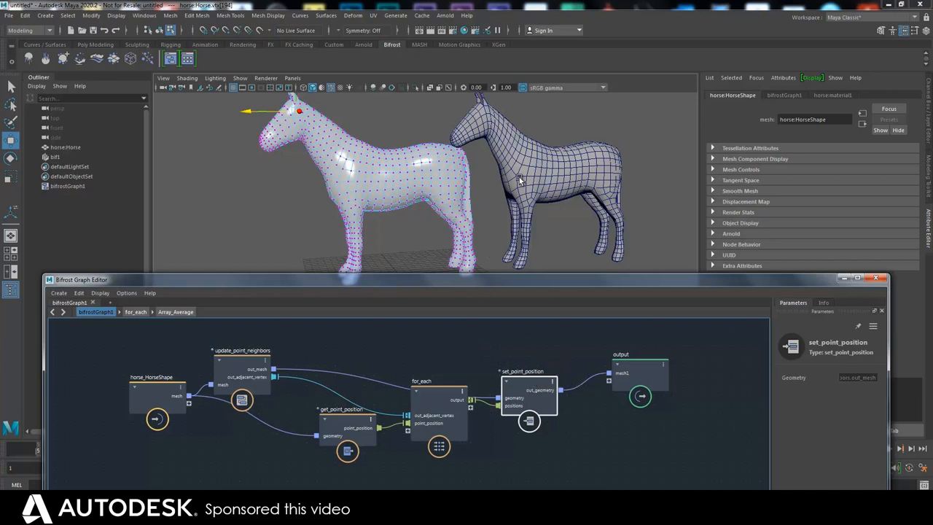
mouse_move(534, 116)
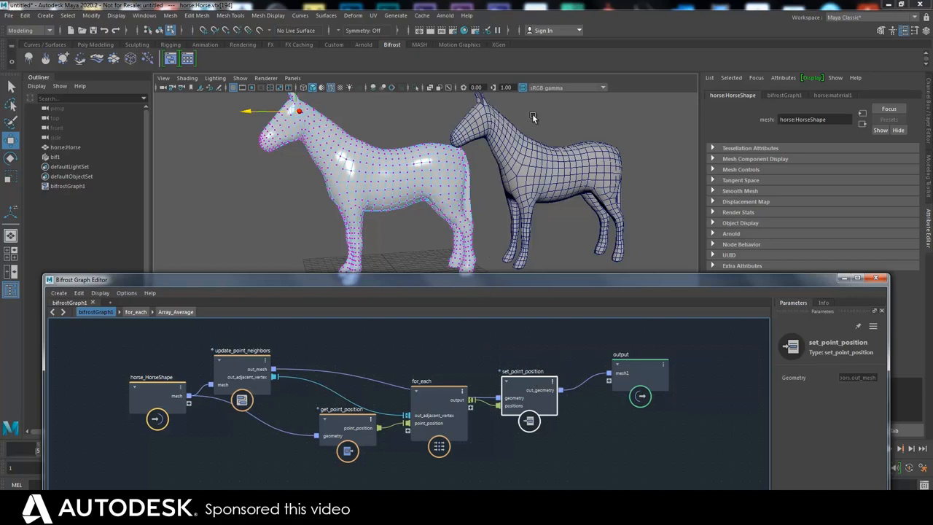
mouse_move(474, 477)
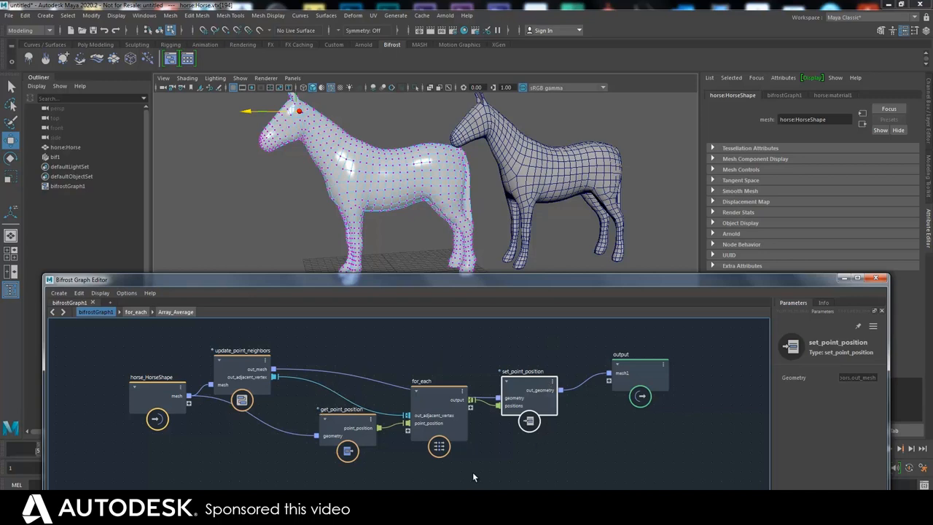
mouse_move(382, 390)
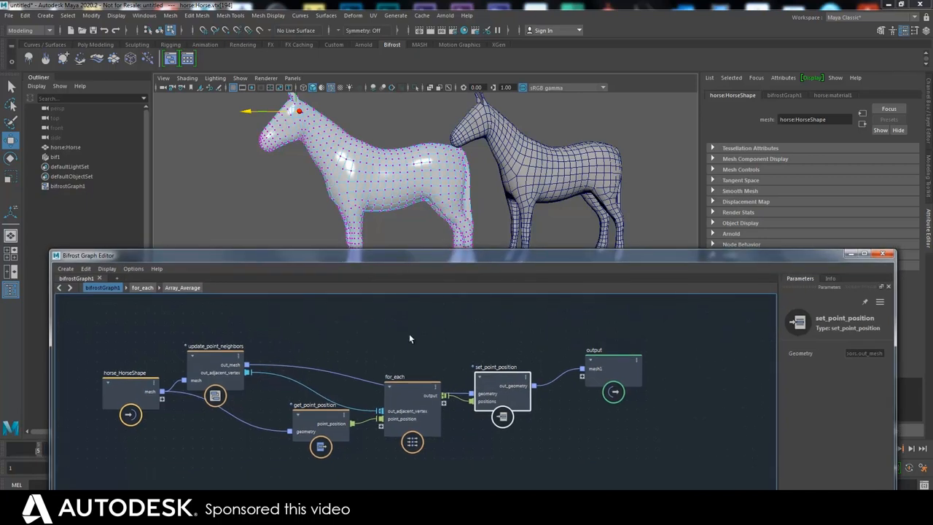
click(411, 338)
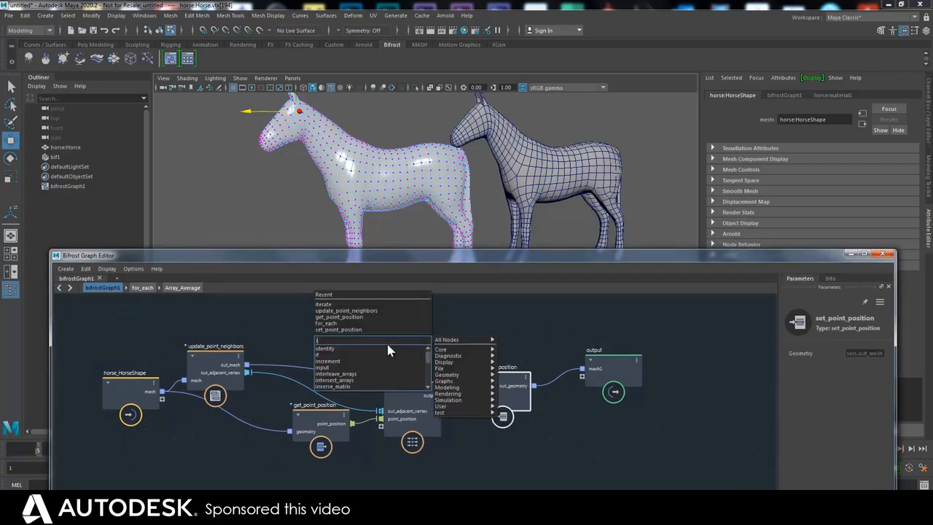
text(iter)
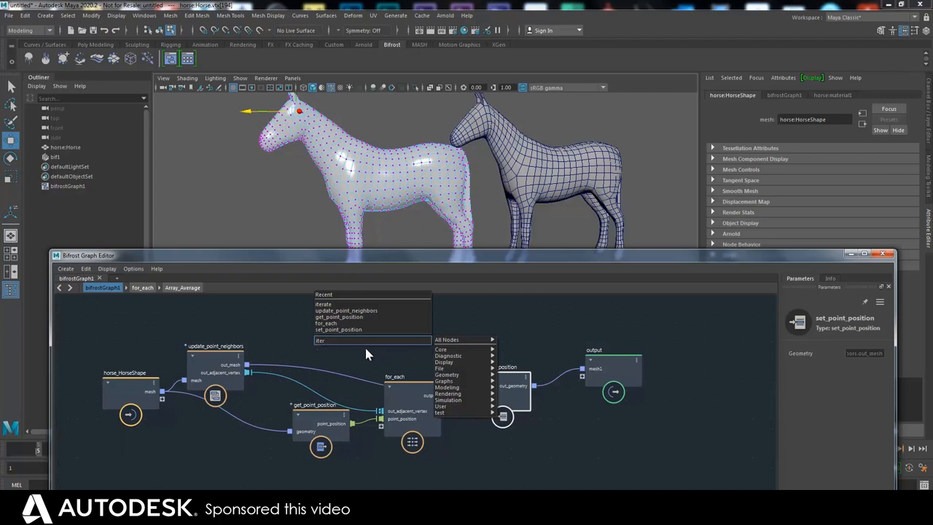
click(323, 294)
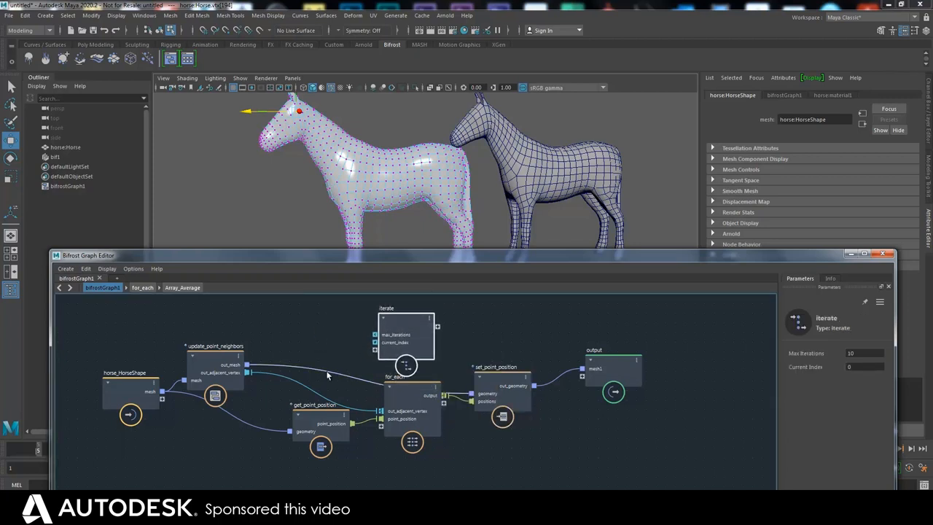
drag(405, 335, 423, 326)
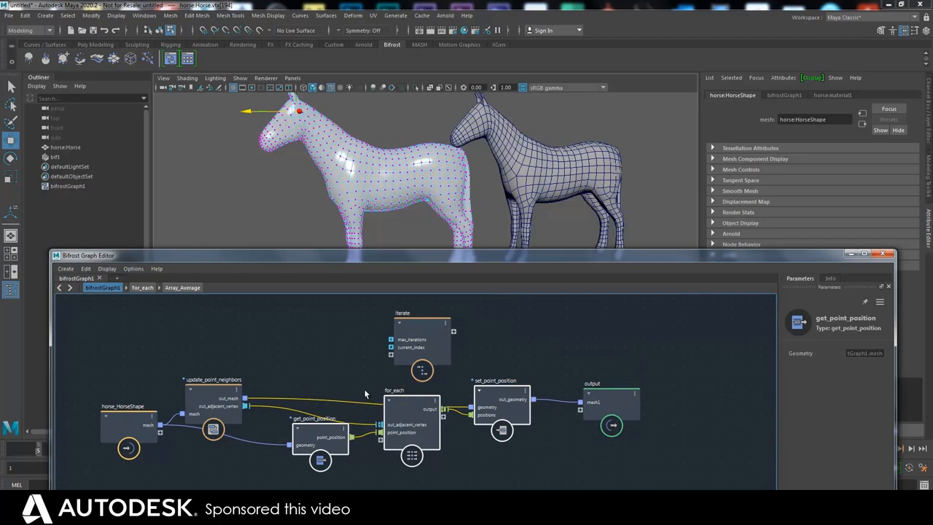
mouse_move(360, 392)
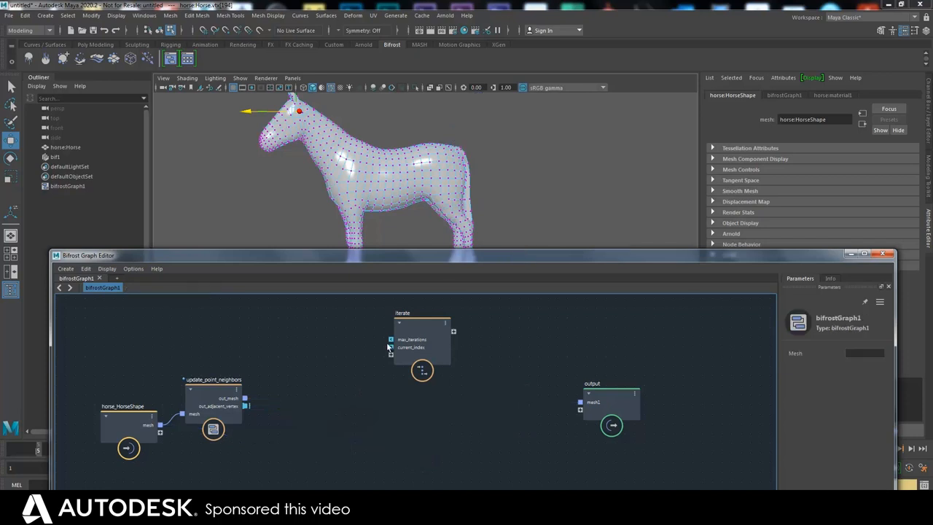
Paste the smoothing nodes inside iterate, feed it neighbor mesh data, and route out_geometry to output.
double_click(421, 328)
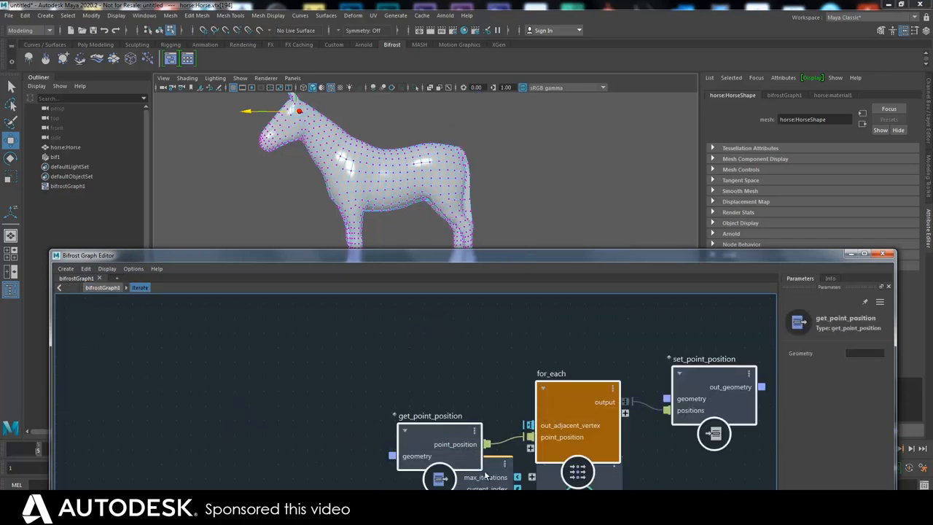
right_click(486, 350)
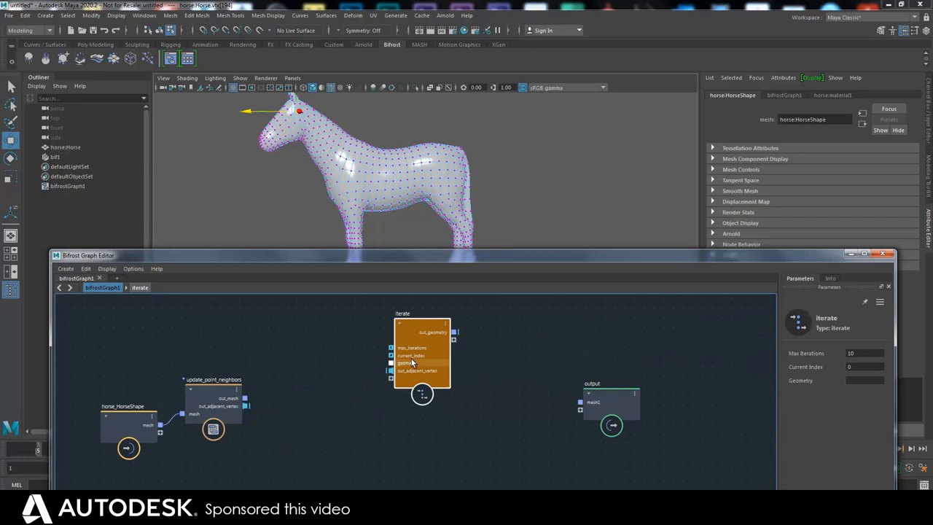
drag(245, 398, 389, 373)
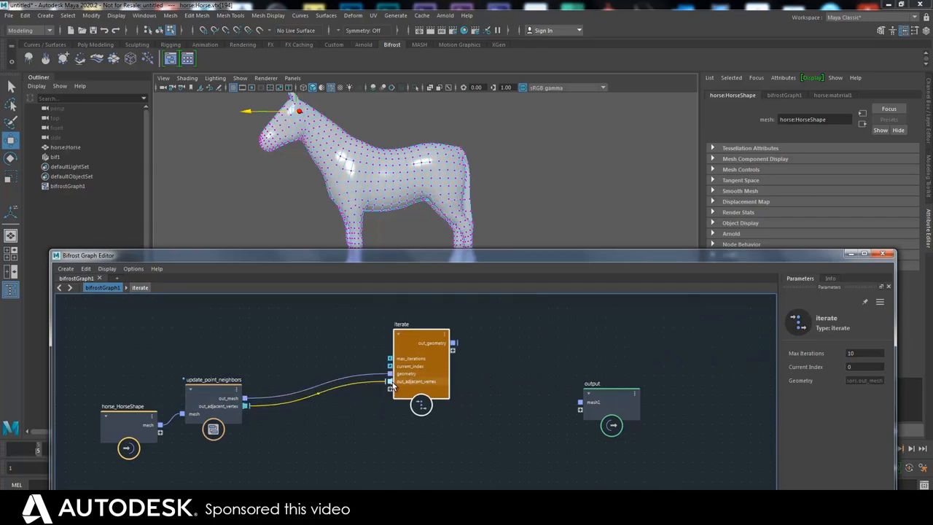
drag(454, 343, 580, 402)
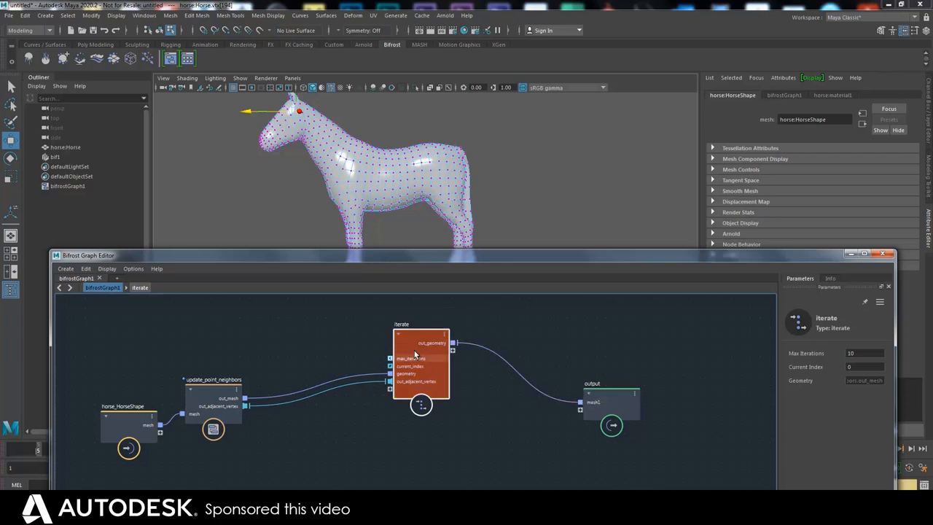
Inspect inside the iterate loop, selecting the get_point_position and for_each nodes.
double_click(419, 360)
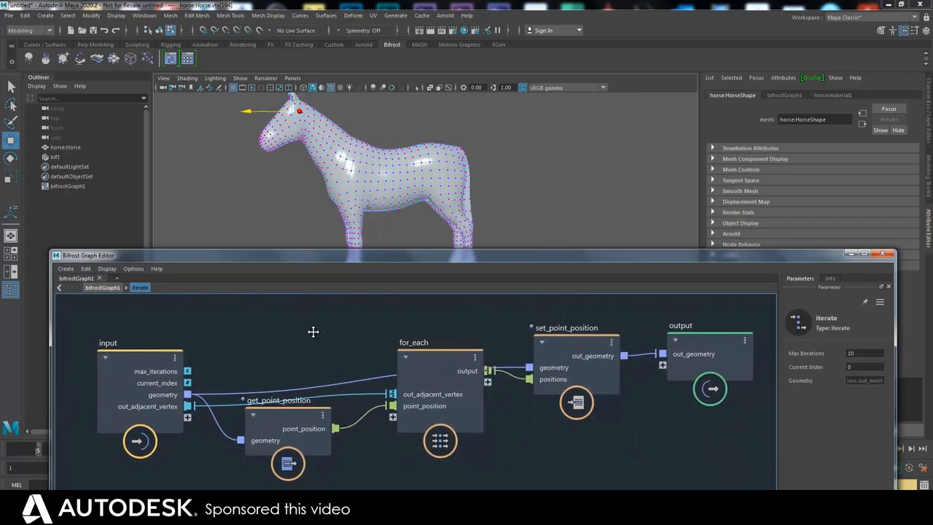
click(280, 400)
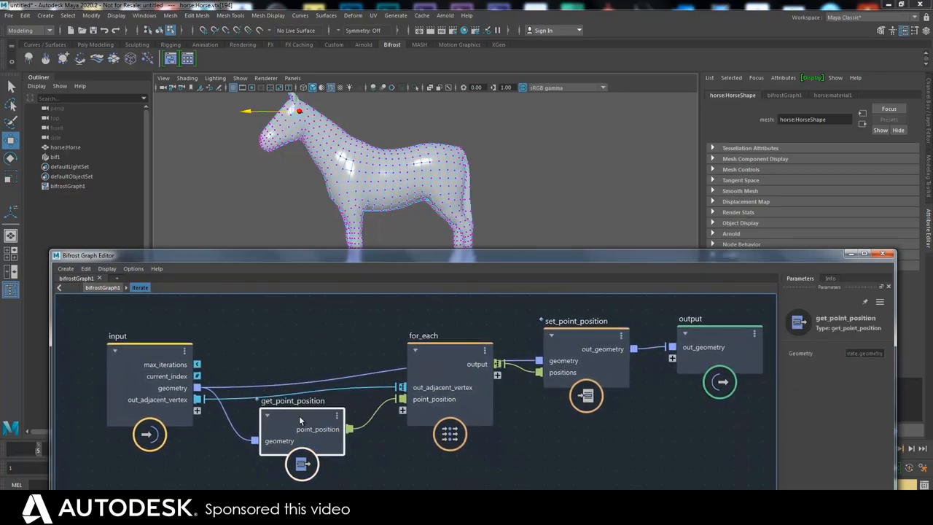
click(443, 374)
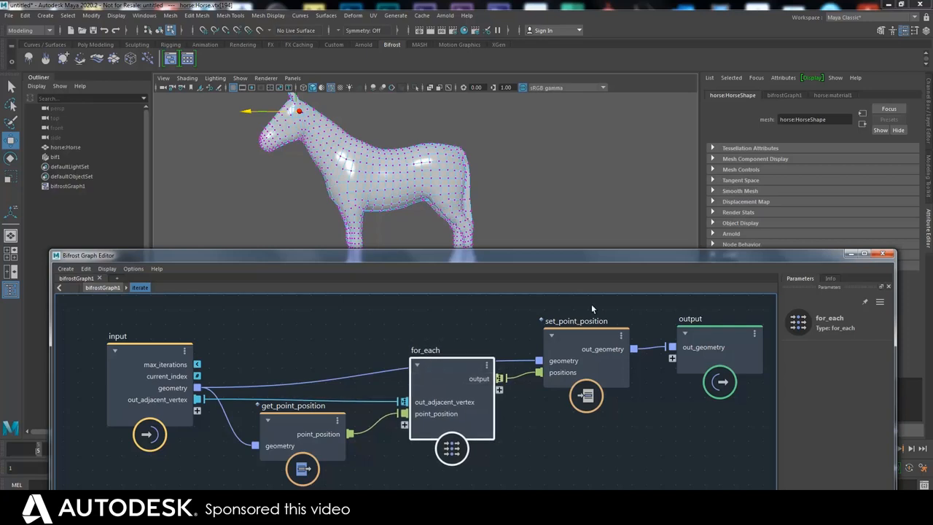
mouse_move(685, 312)
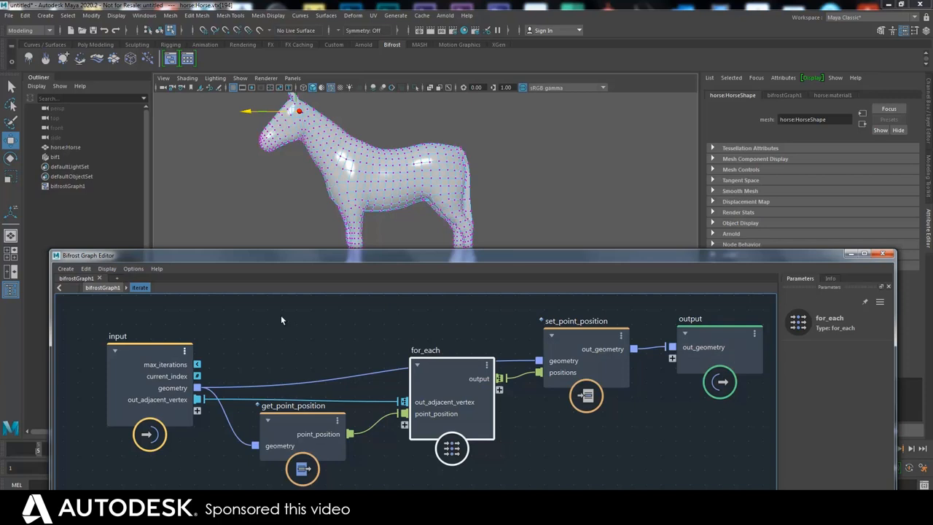
right_click(703, 346)
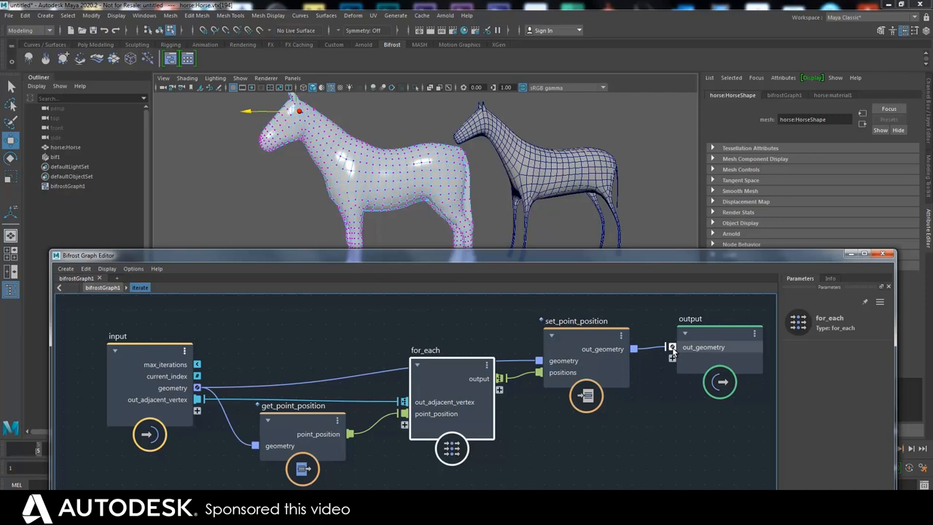
mouse_move(558, 293)
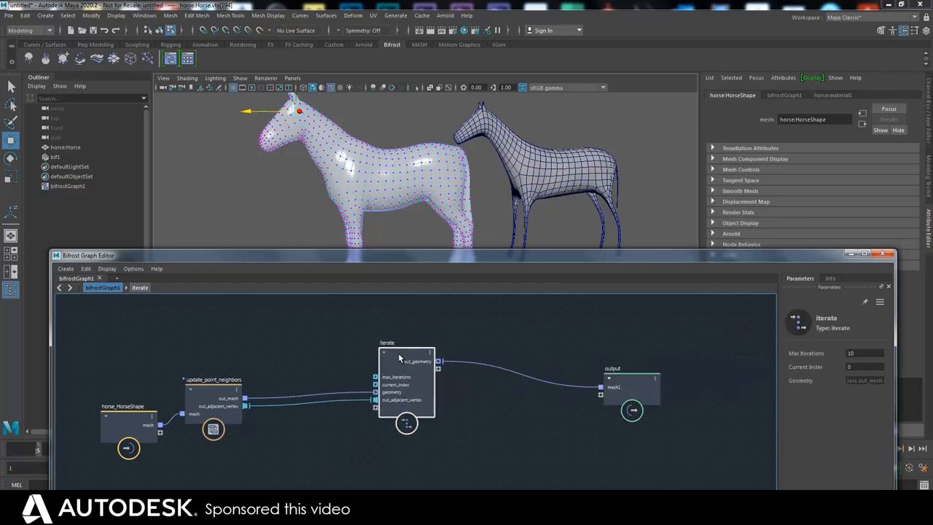
Set the iterate node's Max Iterations to 50, then lower it to 5.
click(132, 411)
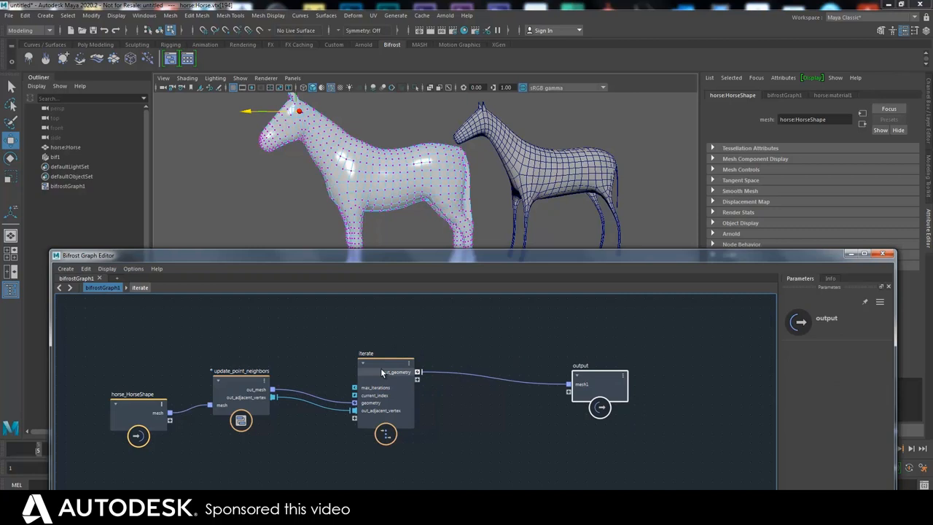
click(384, 351)
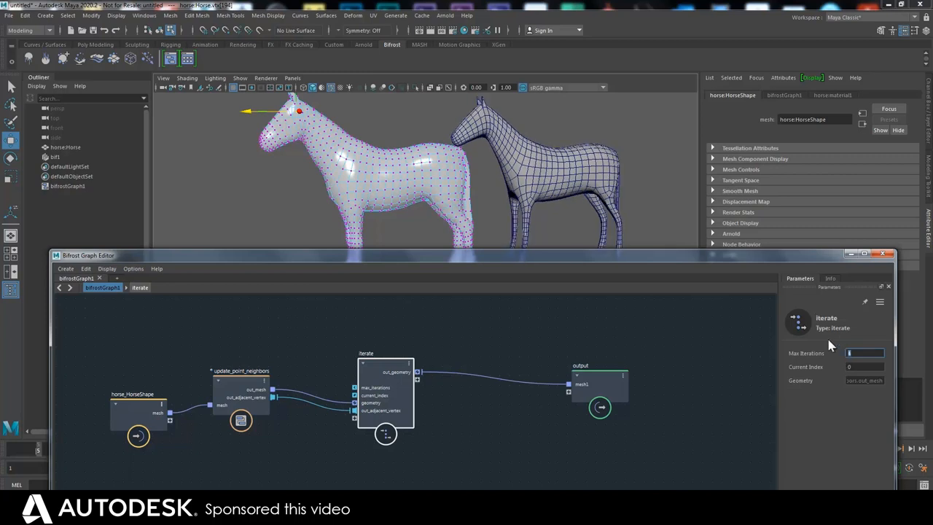
text(50)
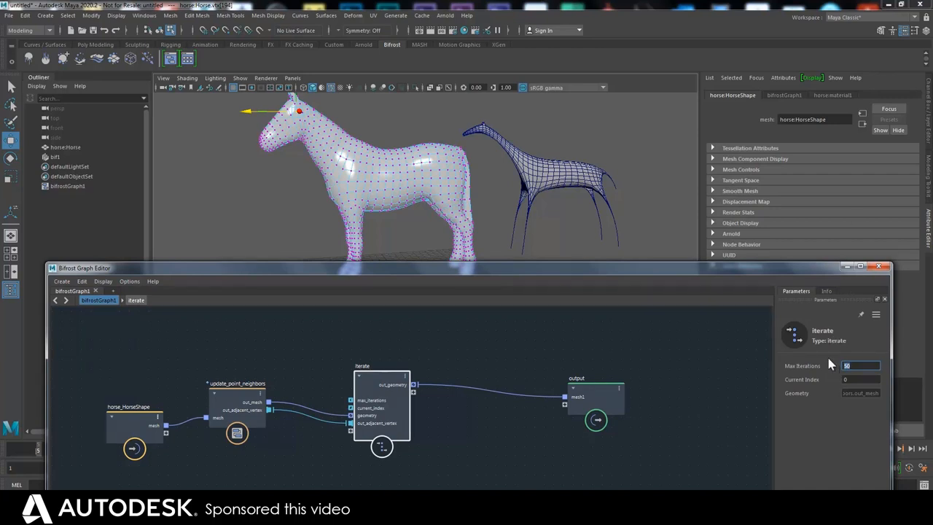
text(5)
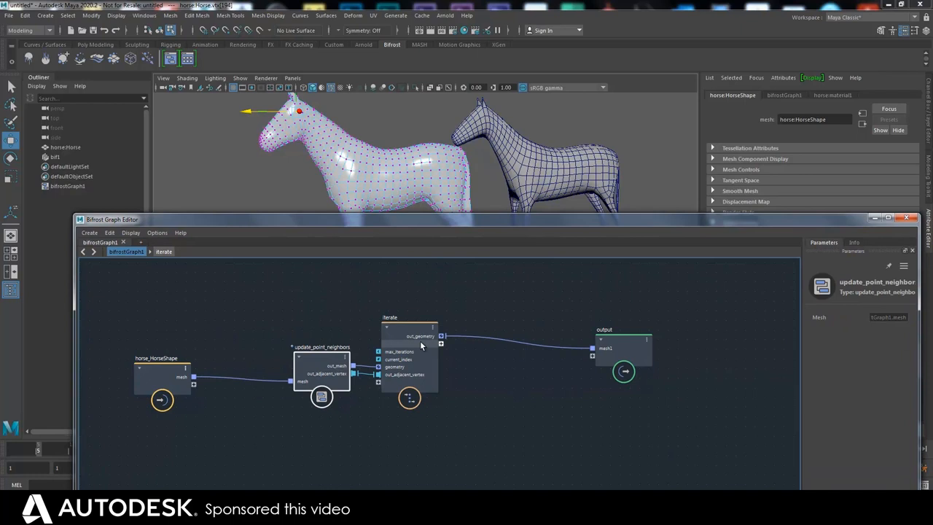
Pack update_point_neighbors and iterate into a 'smooth' compound exposing max_iterations.
click(405, 327)
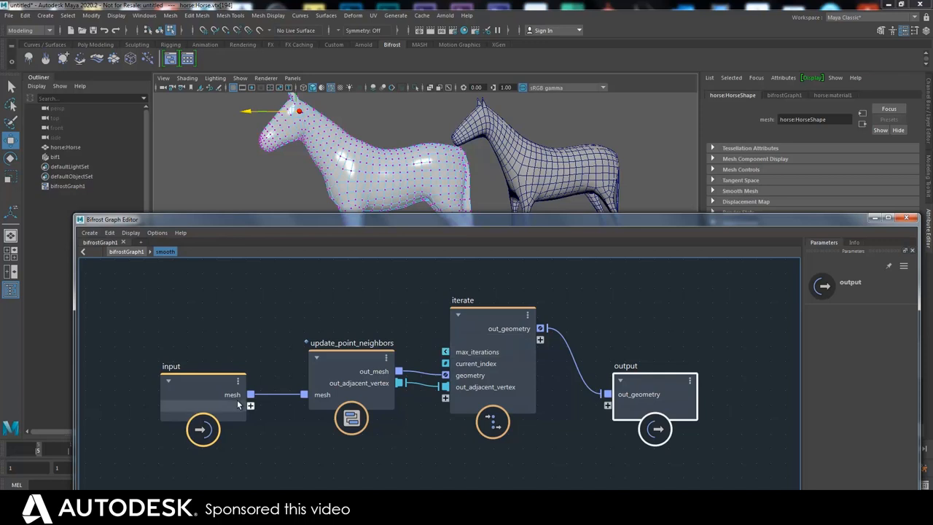
drag(251, 405, 444, 351)
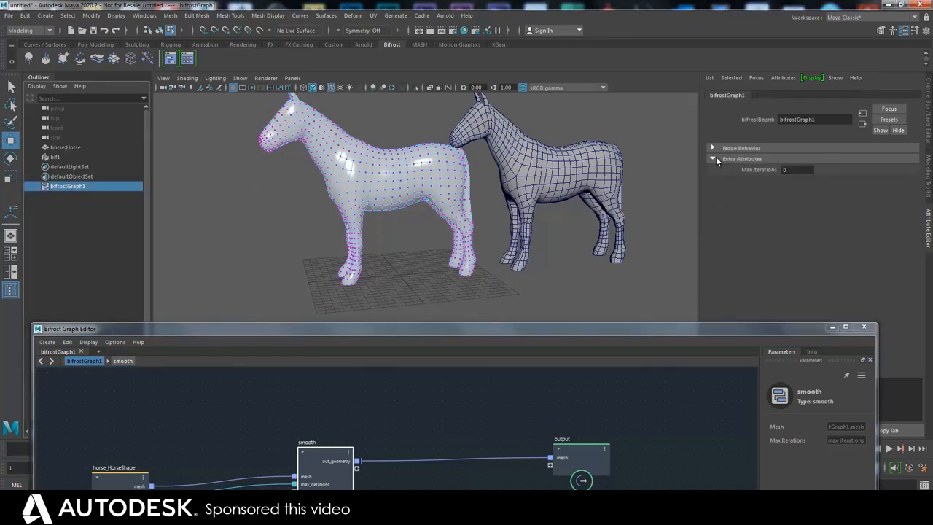
Type a new iteration count into bifrostGraph1's exposed Max Iterations field.
click(796, 169)
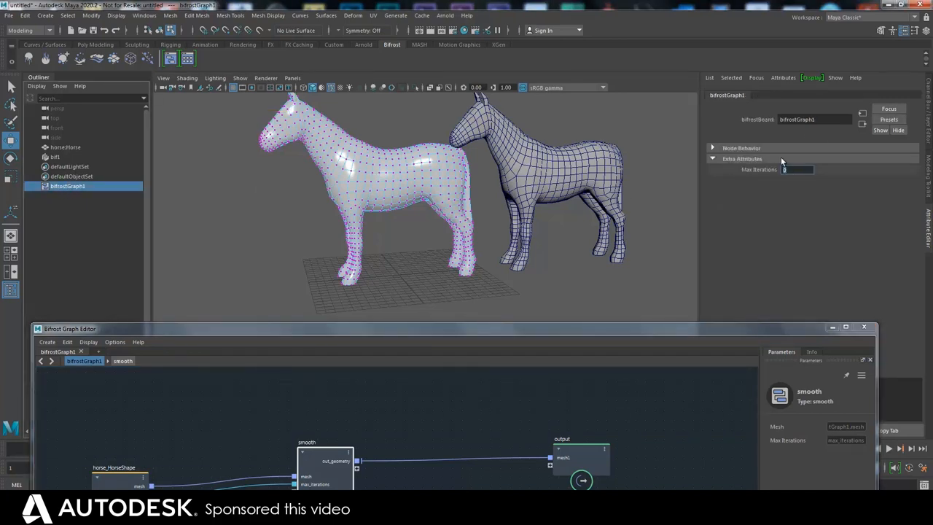
text(5)
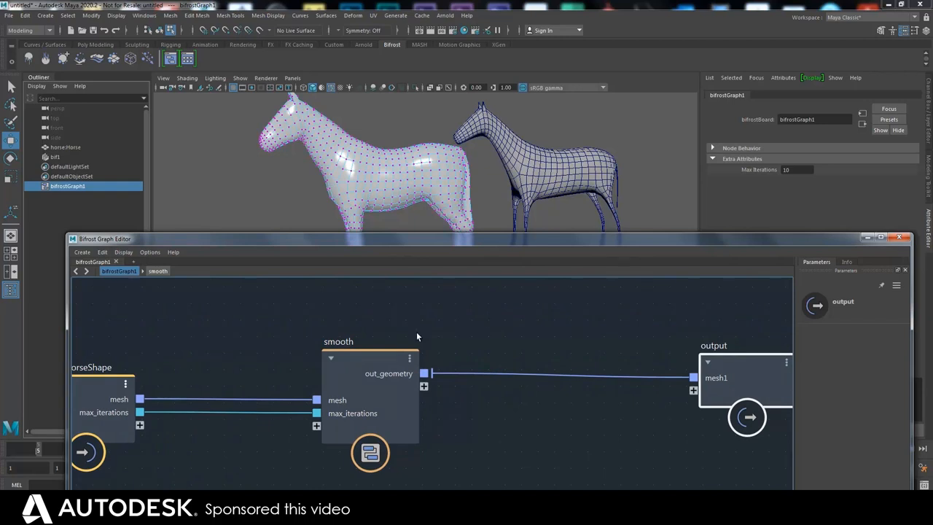
mouse_move(428, 311)
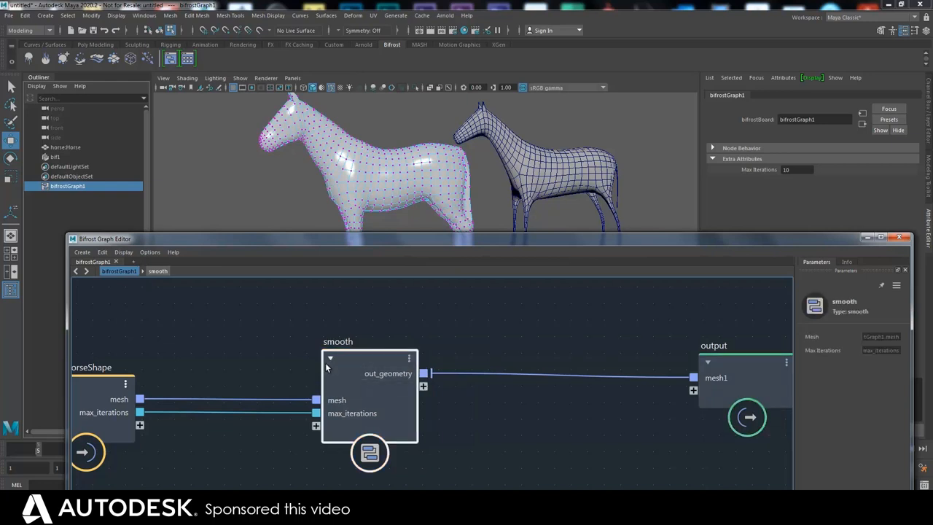
mouse_move(329, 369)
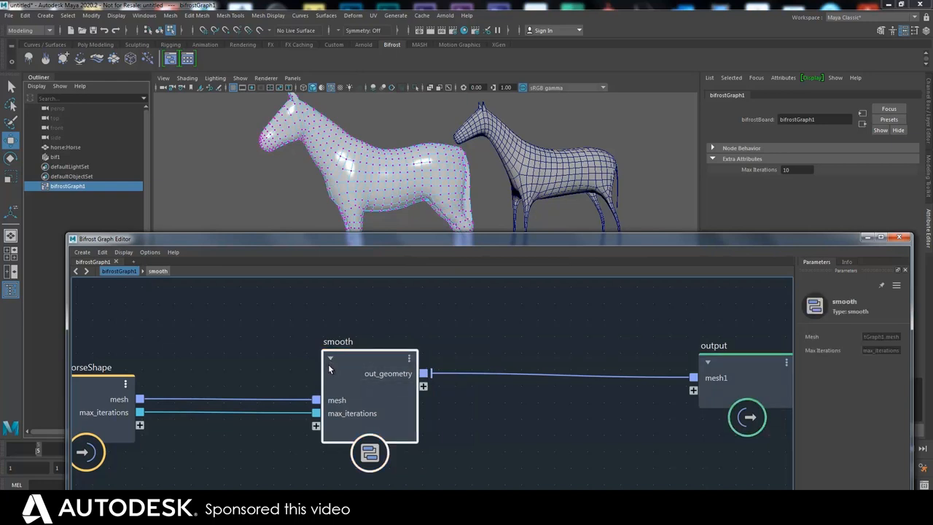